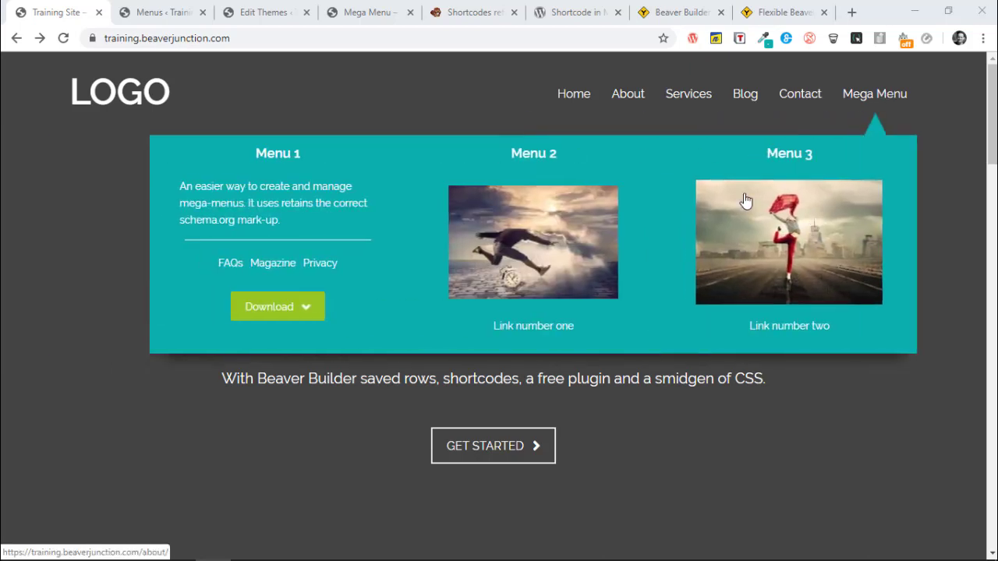
{"action": "mouse_move", "coordinate": [340, 243]}
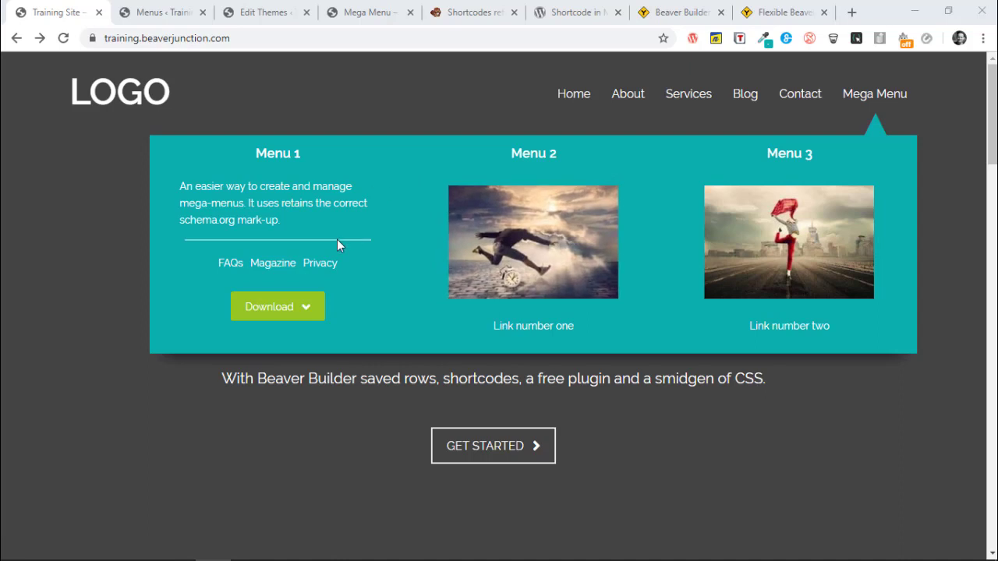
Follow the third-column image link in the open mega menu to the About page.
{"action": "left_click", "coordinate": [789, 242]}
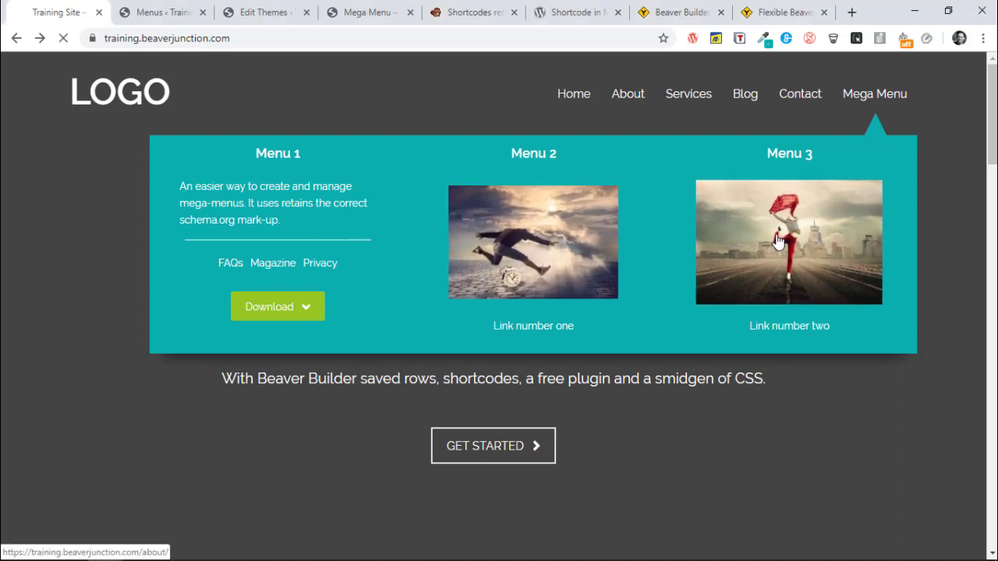
{"action": "left_click", "coordinate": [627, 93]}
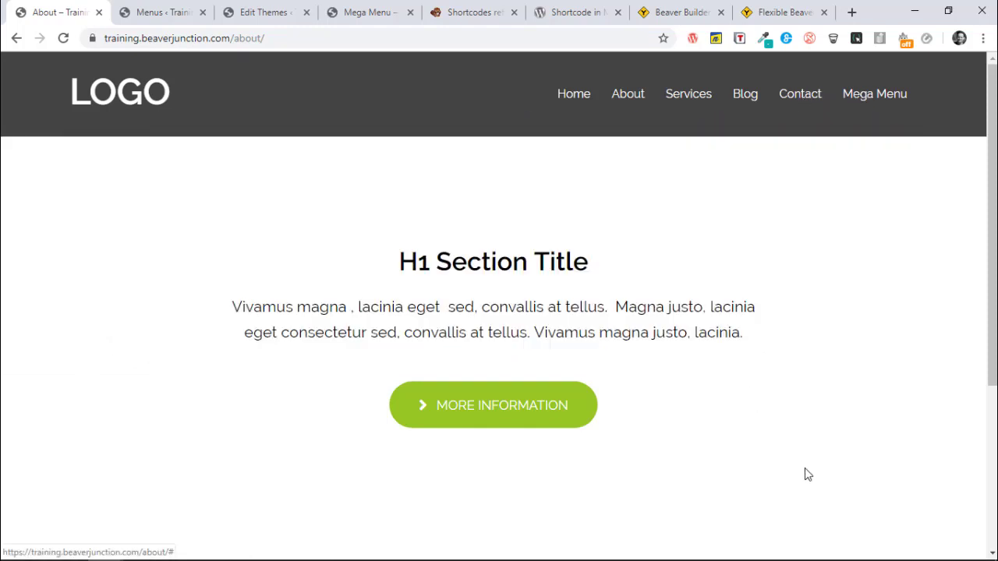
Show the Flexible Beaver Builder Mega Menus article and read its introduction.
{"action": "left_click", "coordinate": [779, 12]}
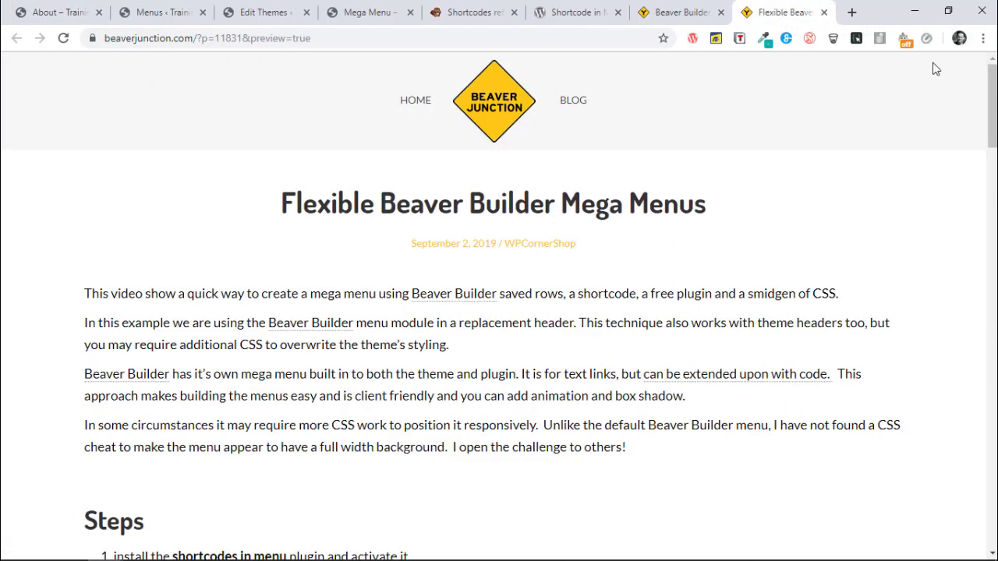
{"action": "scroll", "scroll_direction": "down", "scroll_amount": 3}
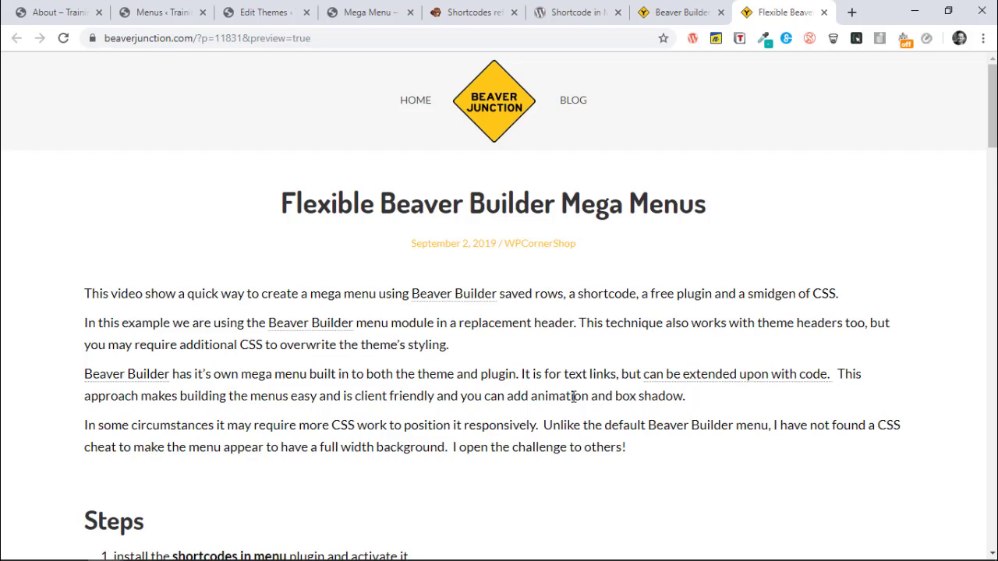
{"action": "mouse_move", "coordinate": [708, 104]}
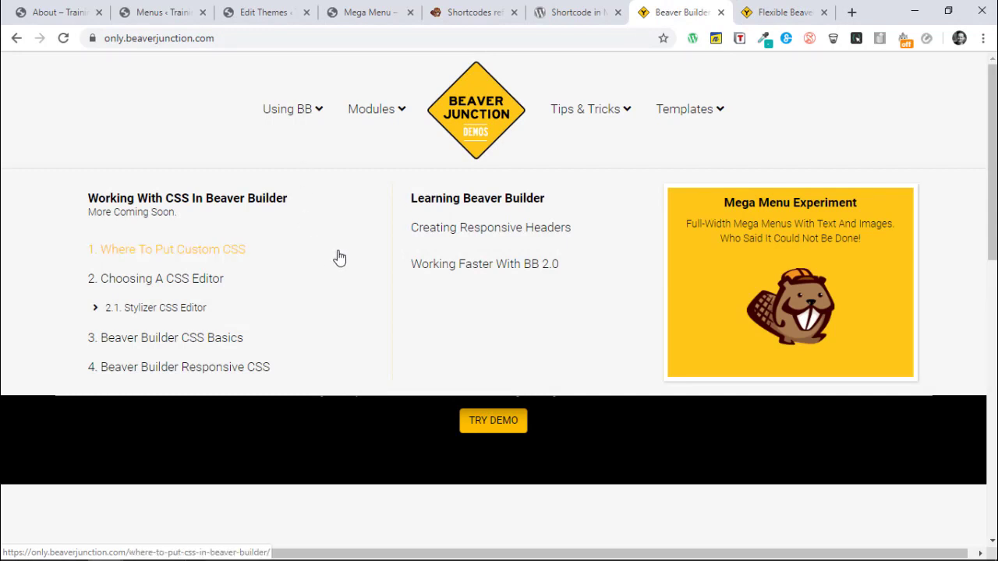
{"action": "mouse_move", "coordinate": [586, 333]}
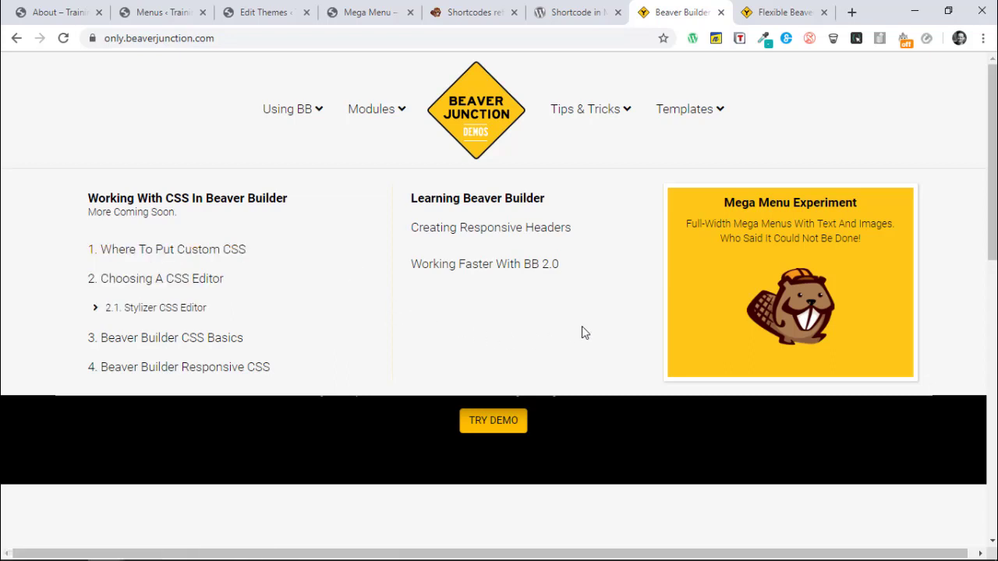
{"action": "mouse_move", "coordinate": [756, 282]}
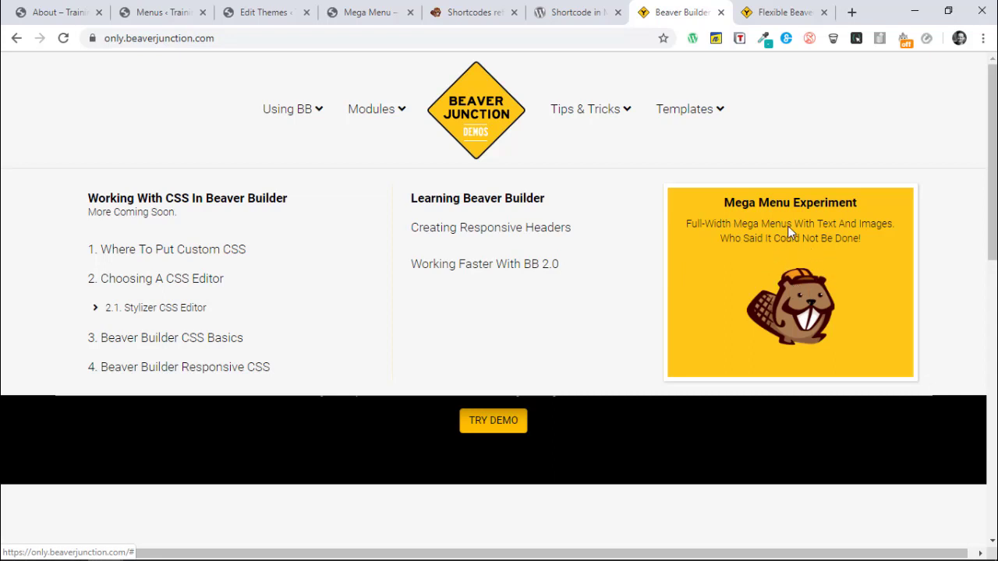
{"action": "mouse_move", "coordinate": [786, 254]}
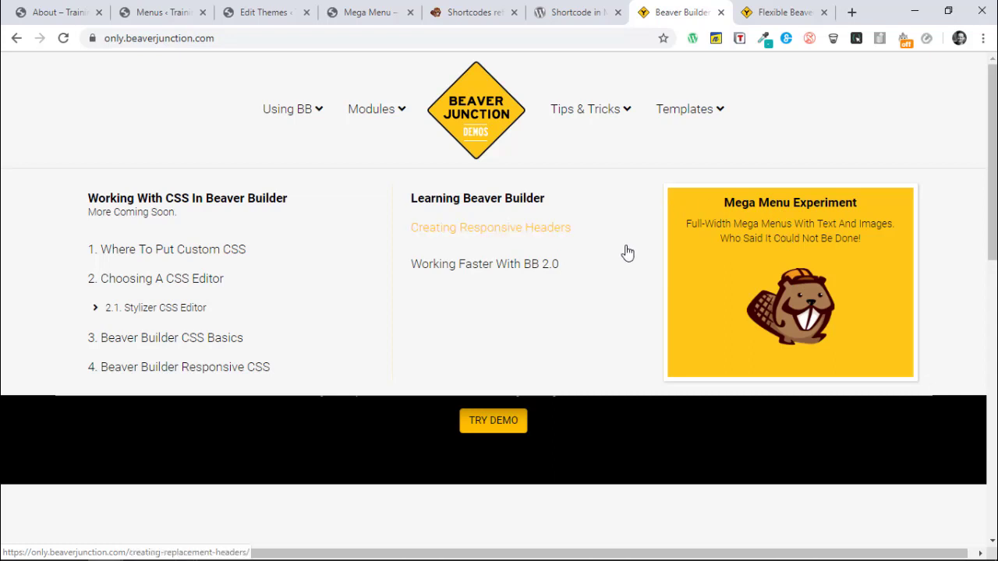
{"action": "mouse_move", "coordinate": [652, 233]}
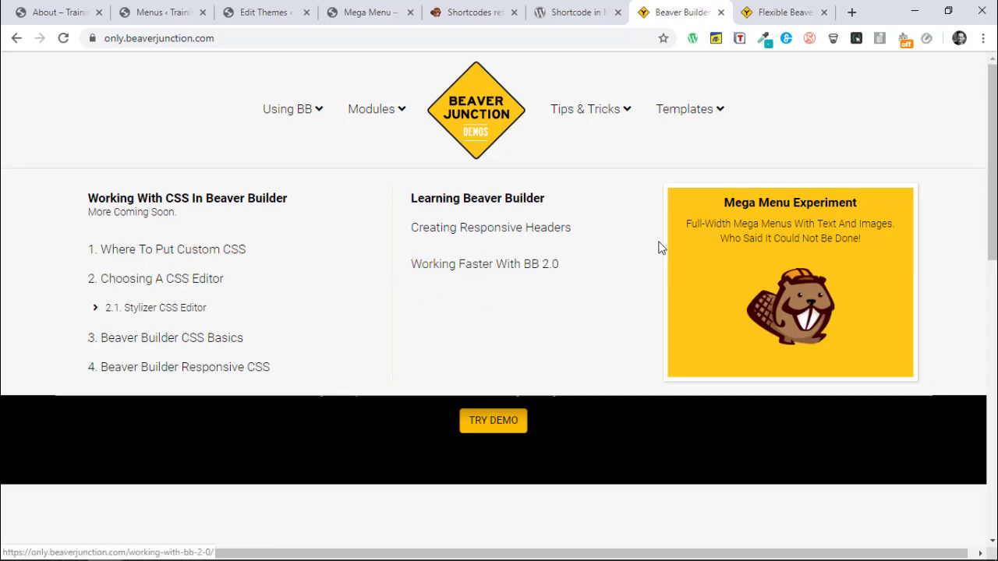
{"action": "mouse_move", "coordinate": [65, 211]}
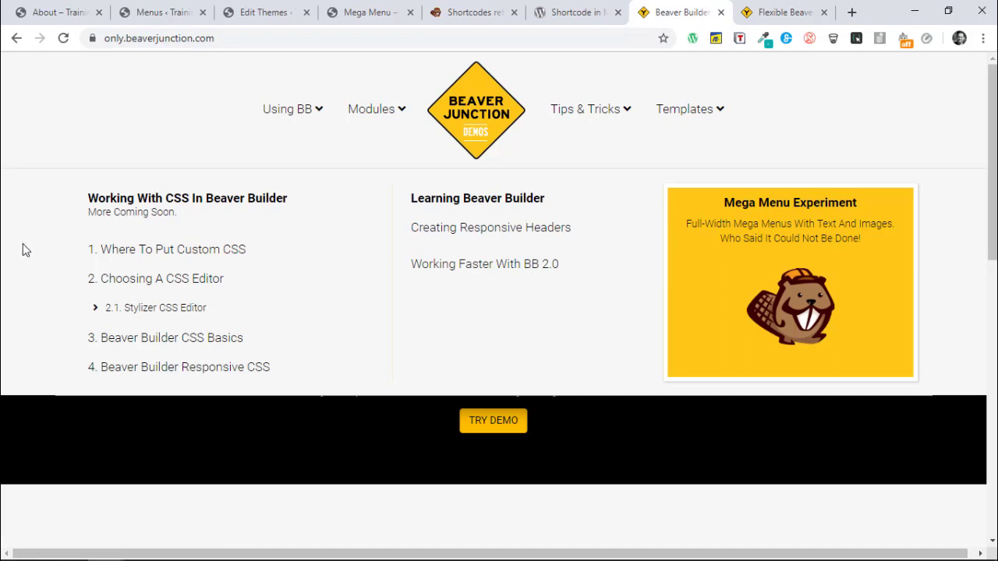
{"action": "mouse_move", "coordinate": [47, 277]}
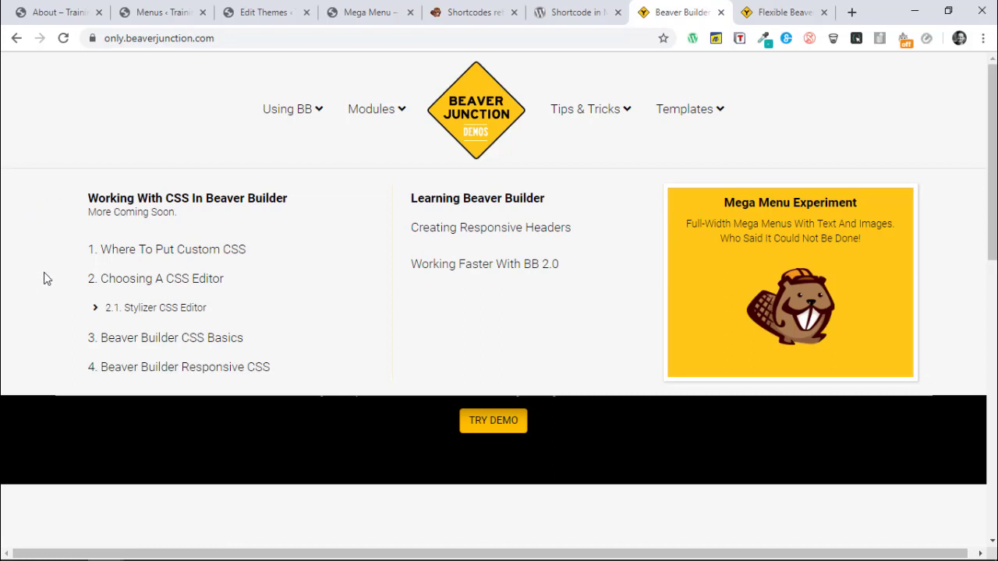
{"action": "mouse_move", "coordinate": [859, 237]}
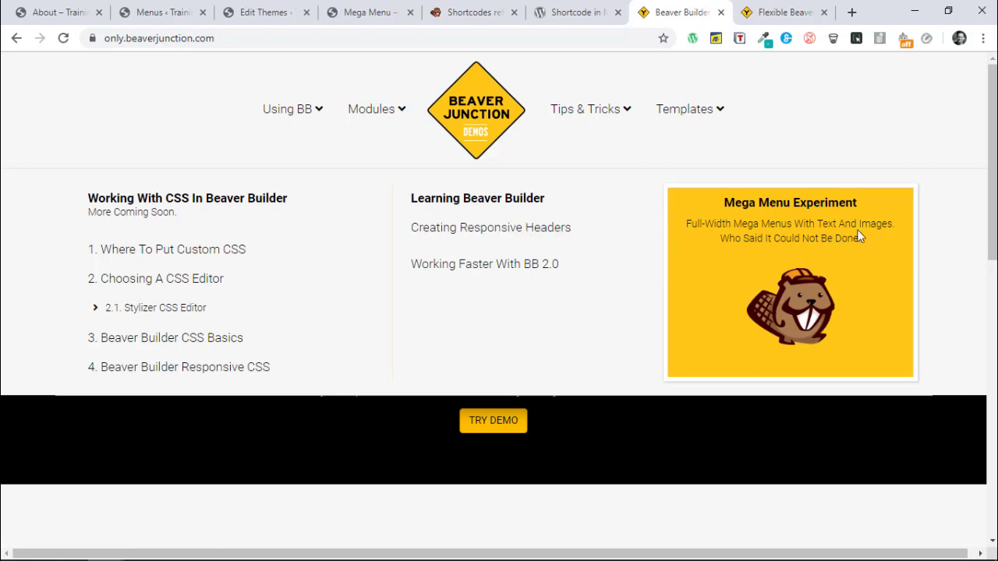
{"action": "mouse_move", "coordinate": [484, 264]}
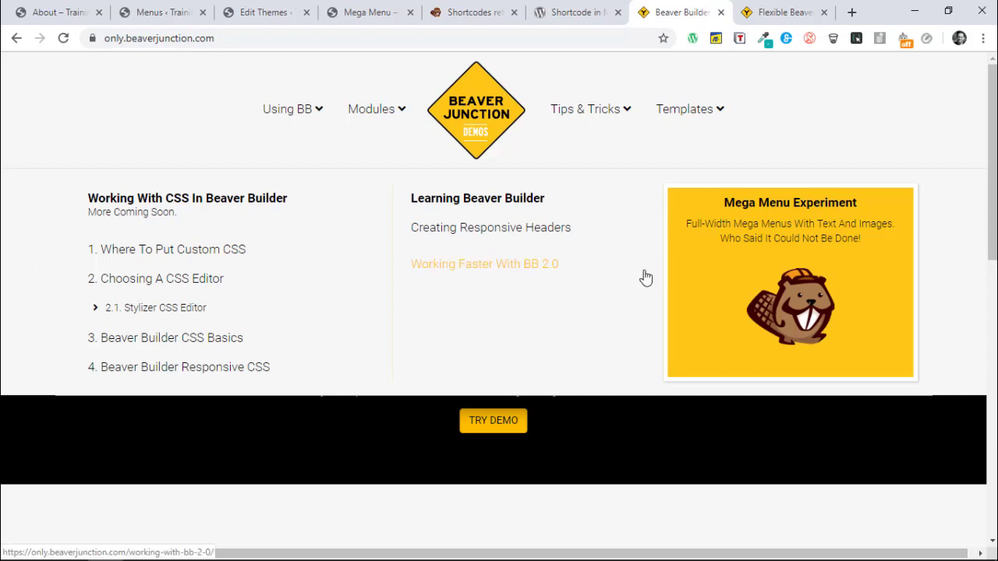
{"action": "mouse_move", "coordinate": [647, 279]}
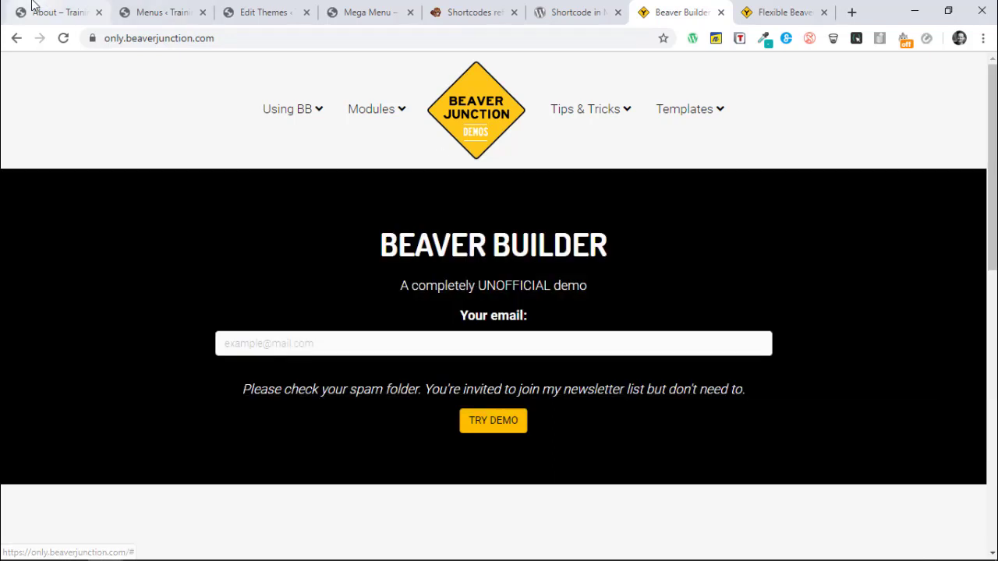
Return to the About – Training Site page to review its mega menu.
{"action": "left_click", "coordinate": [55, 13]}
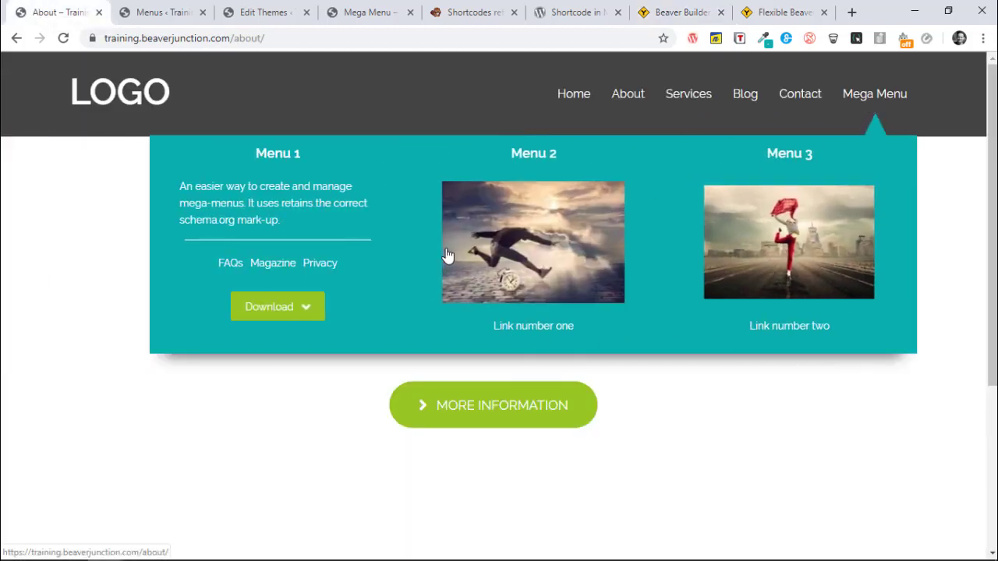
{"action": "mouse_move", "coordinate": [731, 284]}
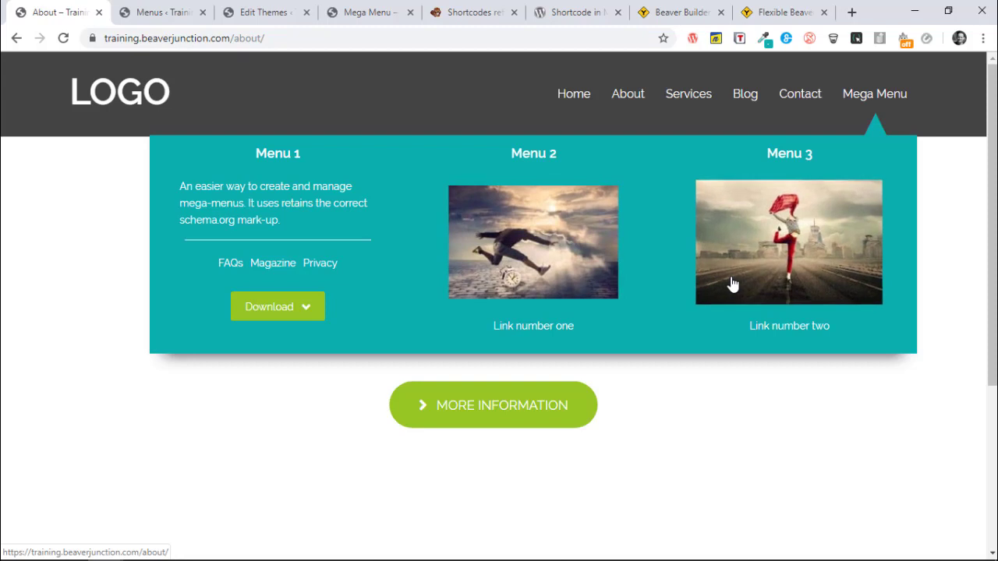
{"action": "mouse_move", "coordinate": [652, 338]}
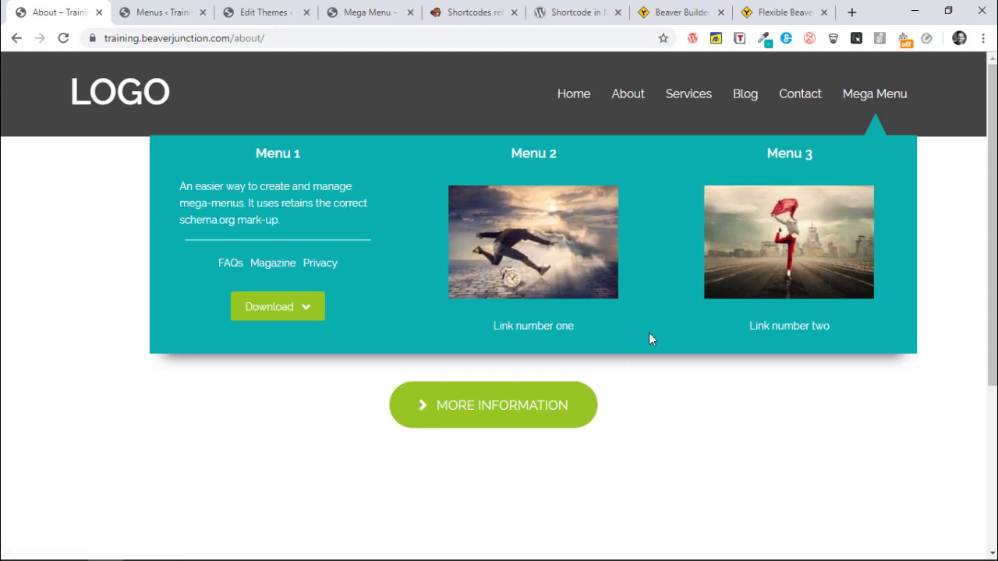
{"action": "mouse_move", "coordinate": [655, 338]}
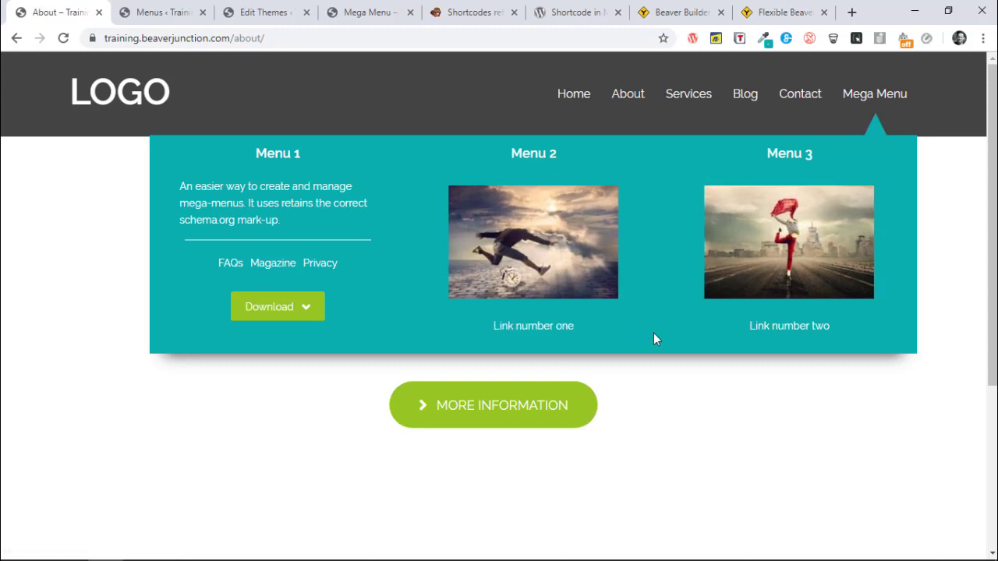
{"action": "mouse_move", "coordinate": [674, 331]}
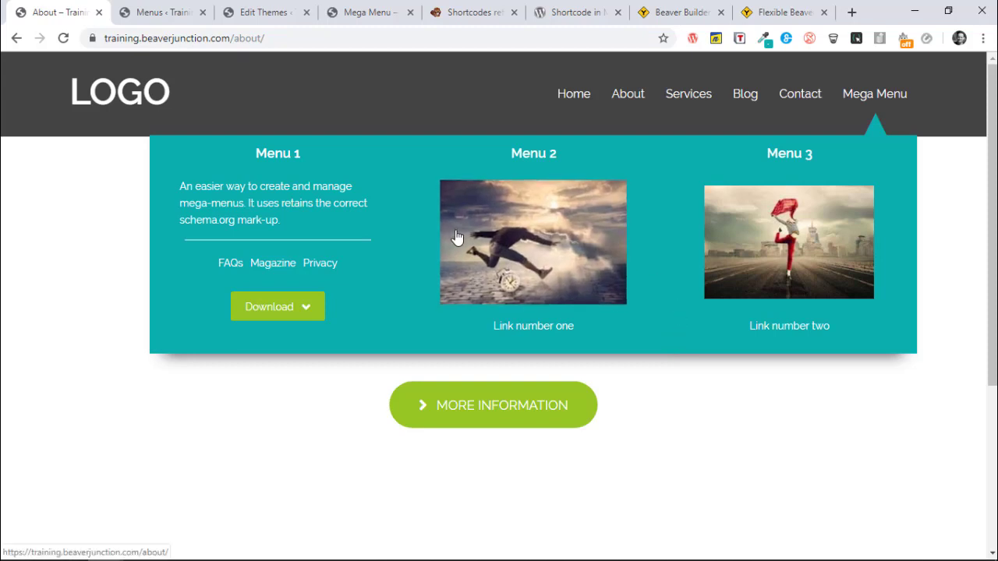
{"action": "mouse_move", "coordinate": [326, 163]}
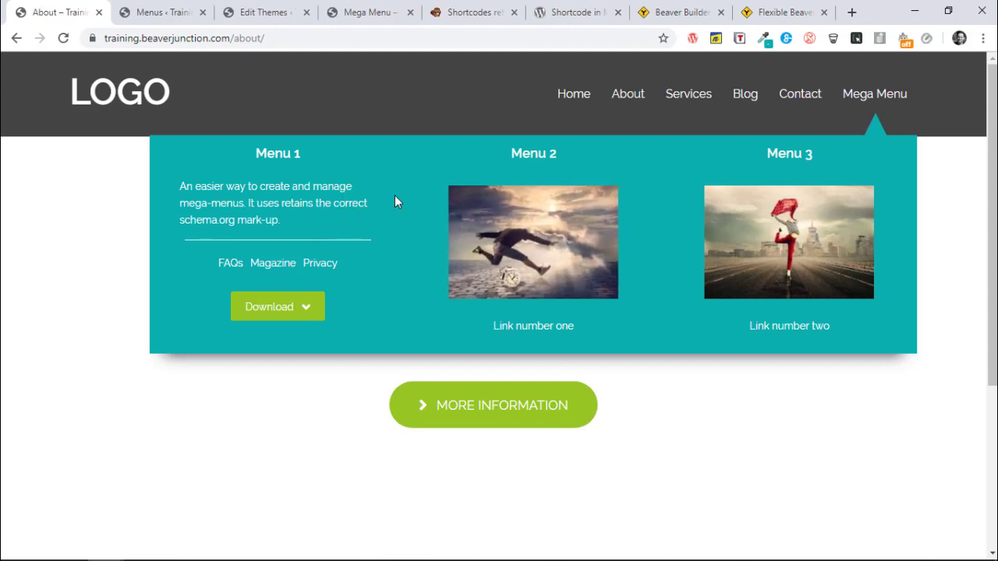
{"action": "mouse_move", "coordinate": [883, 192]}
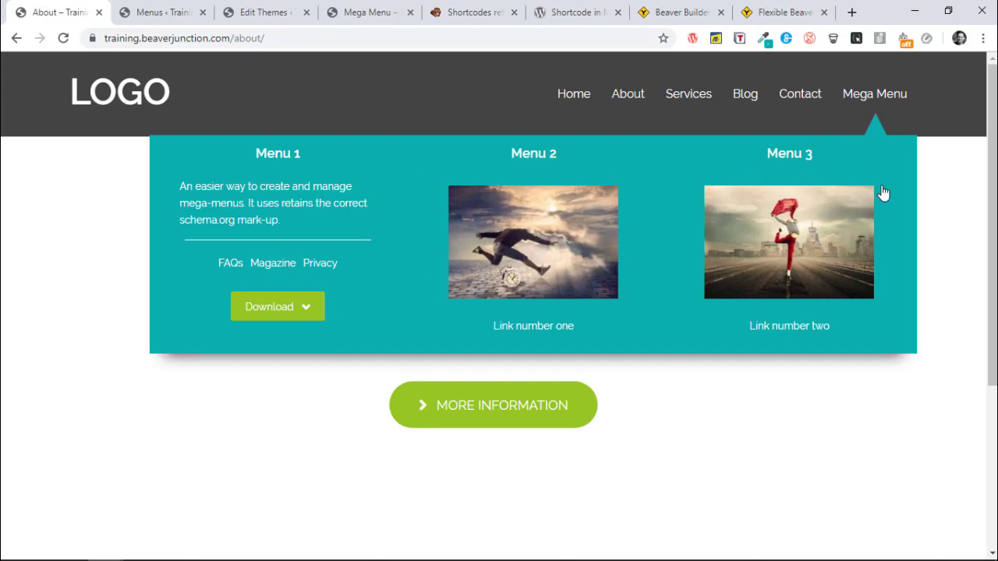
{"action": "mouse_move", "coordinate": [386, 299]}
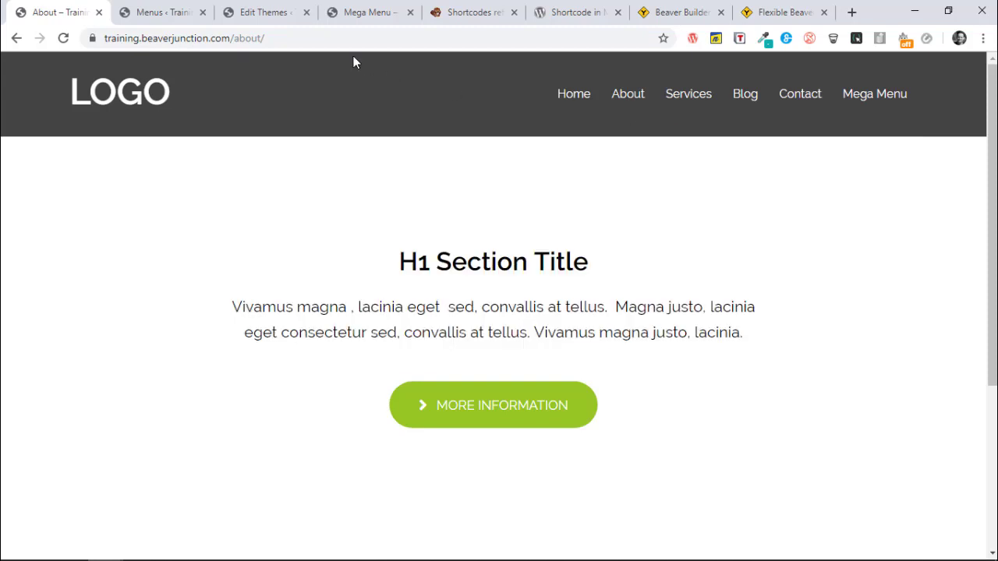
{"action": "mouse_move", "coordinate": [253, 102]}
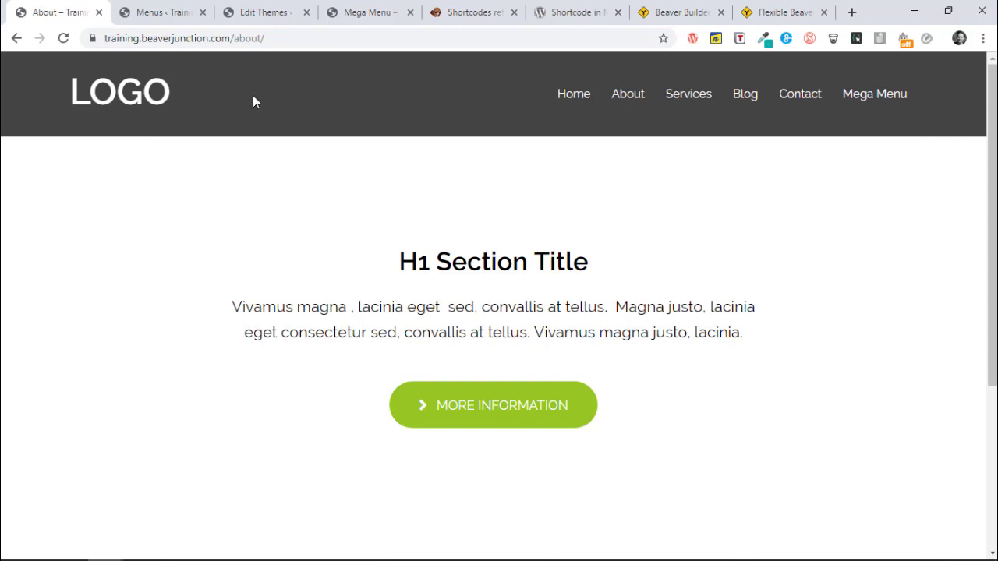
{"action": "mouse_move", "coordinate": [895, 93]}
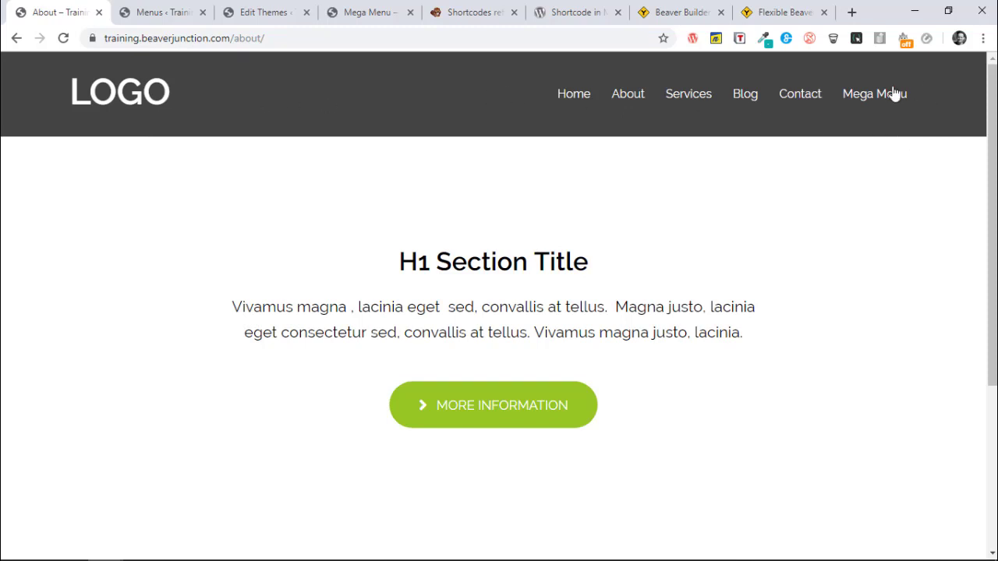
{"action": "mouse_move", "coordinate": [874, 94]}
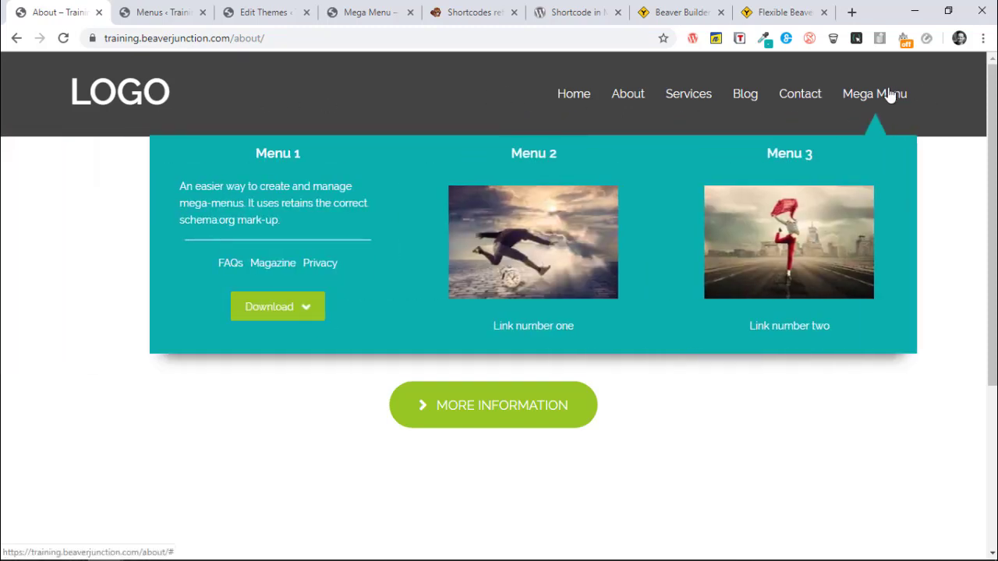
{"action": "mouse_move", "coordinate": [877, 168]}
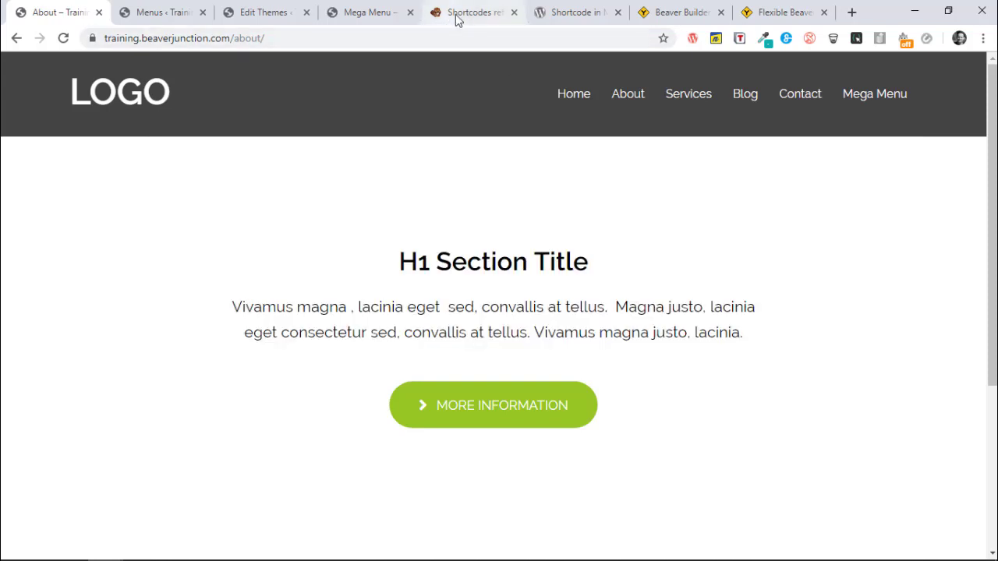
Read the Shortcode in Menus plugin's description and screenshots on wordpress.org.
{"action": "left_click", "coordinate": [576, 12]}
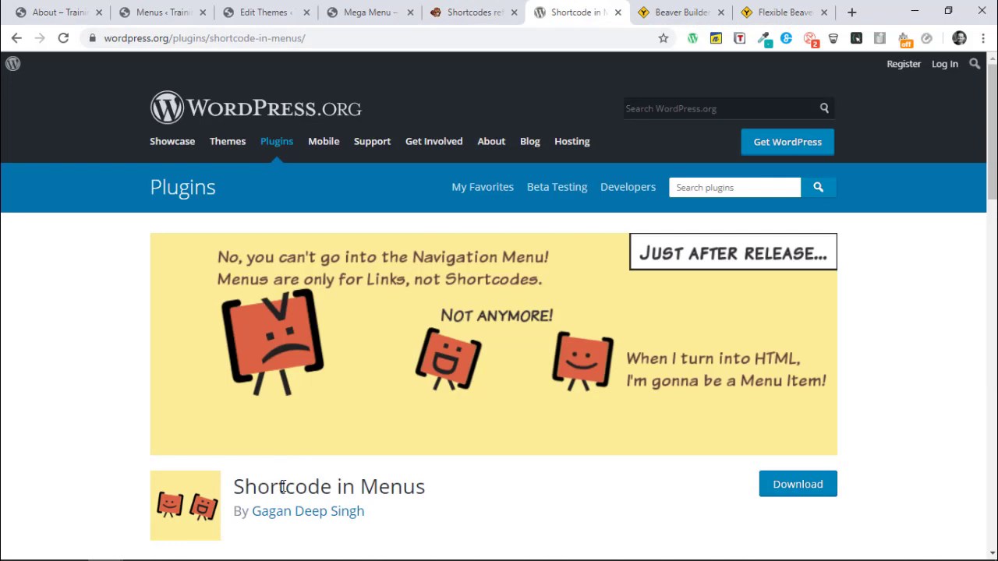
{"action": "mouse_move", "coordinate": [792, 365]}
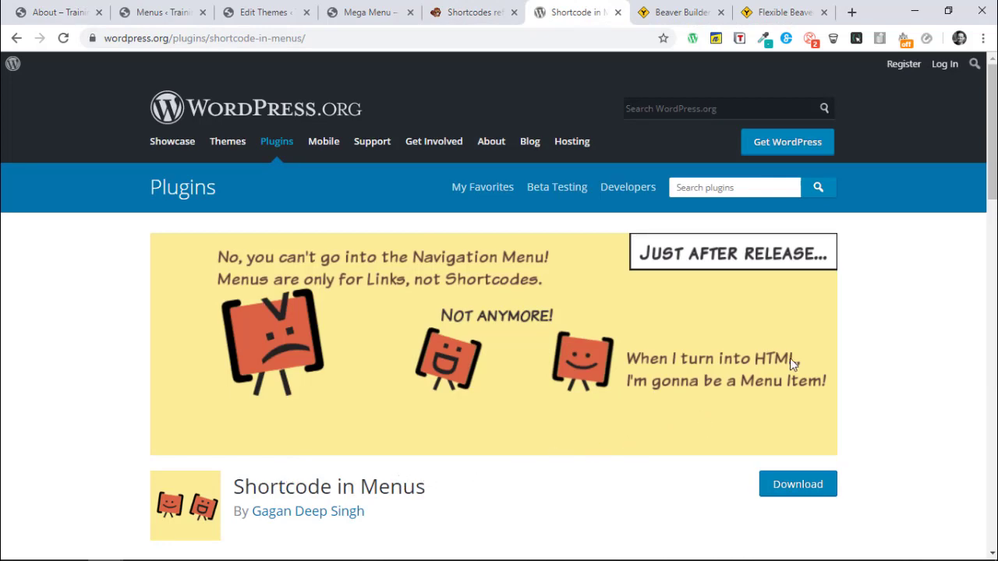
{"action": "scroll", "scroll_direction": "down", "scroll_amount": 3}
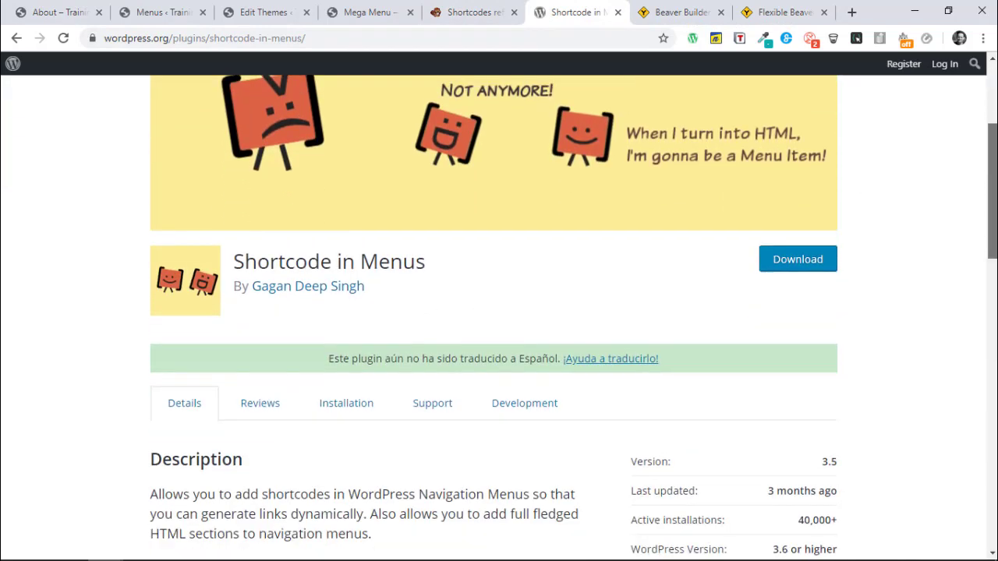
{"action": "scroll", "scroll_direction": "down", "scroll_amount": 3}
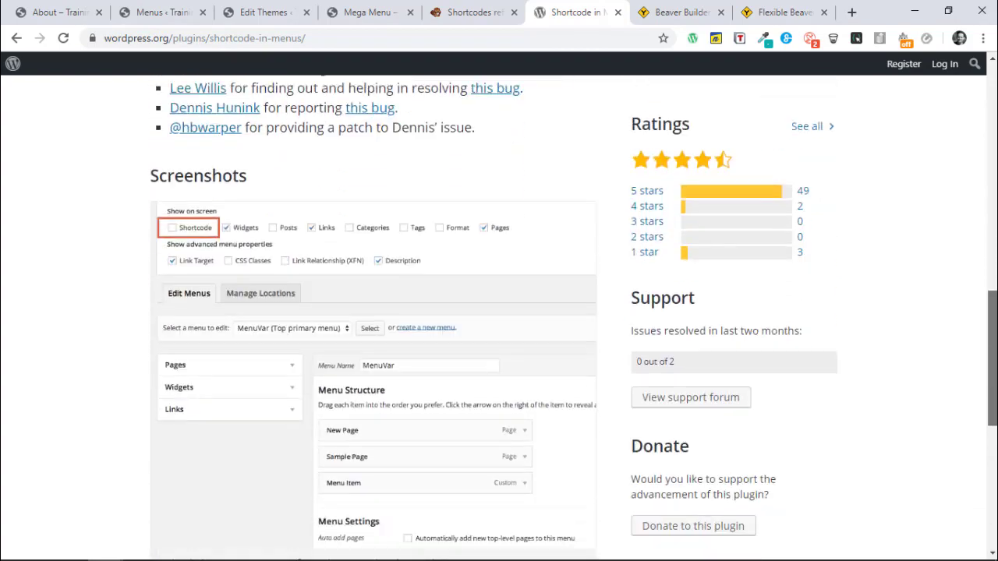
{"action": "scroll", "scroll_direction": "up", "scroll_amount": 3}
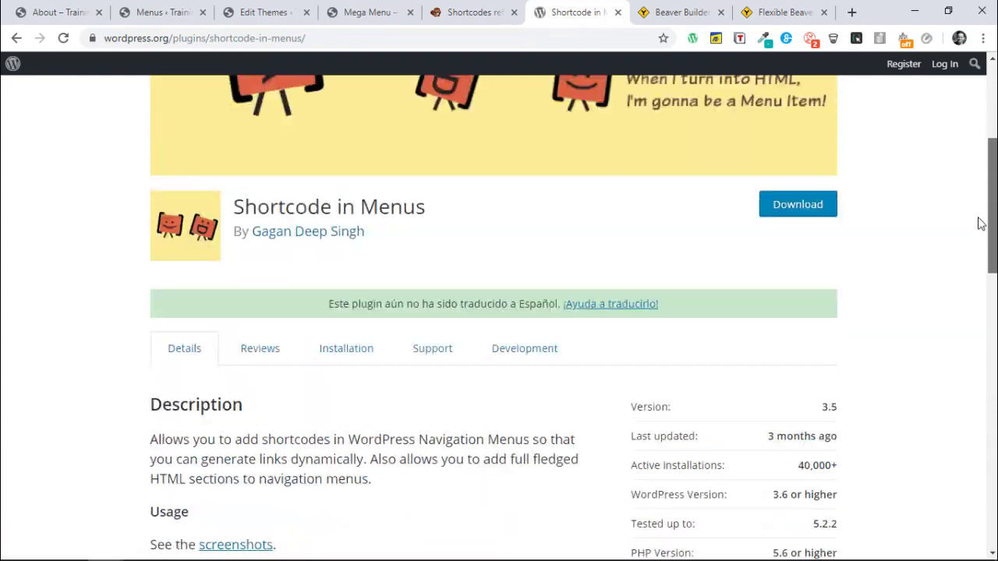
{"action": "scroll", "scroll_direction": "up", "scroll_amount": 3}
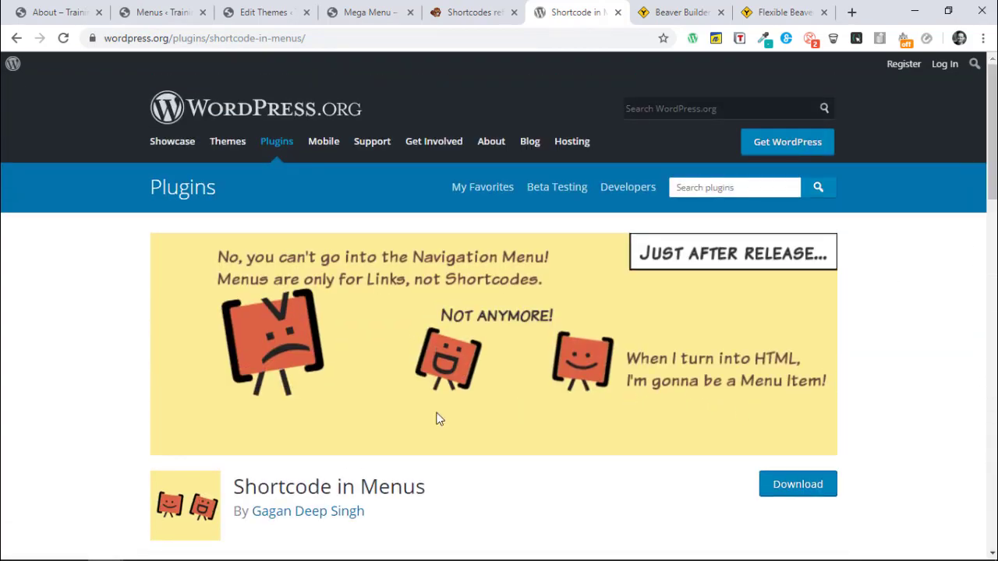
{"action": "mouse_move", "coordinate": [367, 12]}
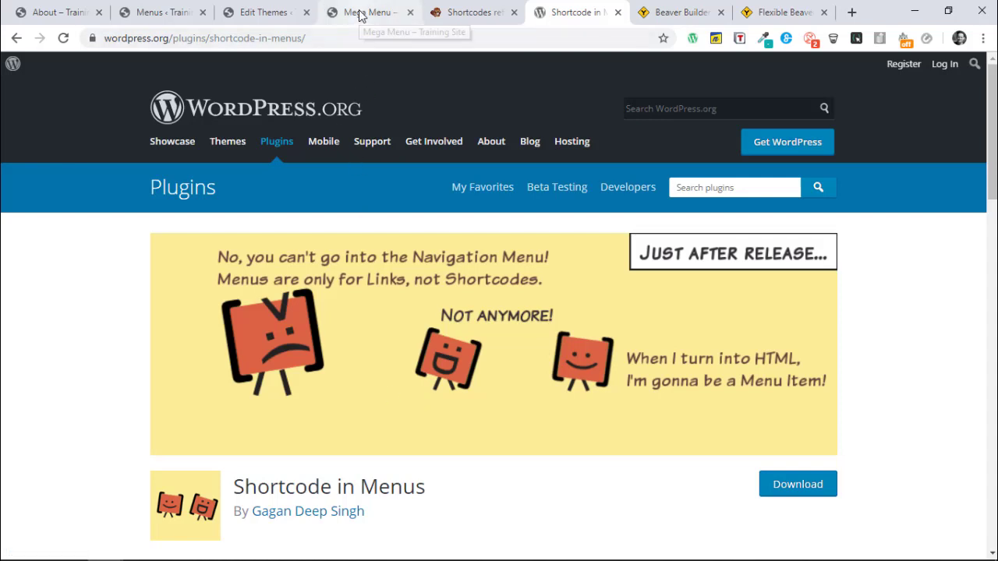
Preview the live mega menu, then check the text module's Advanced margins in the Mega Menu saved row.
{"action": "left_click", "coordinate": [367, 12]}
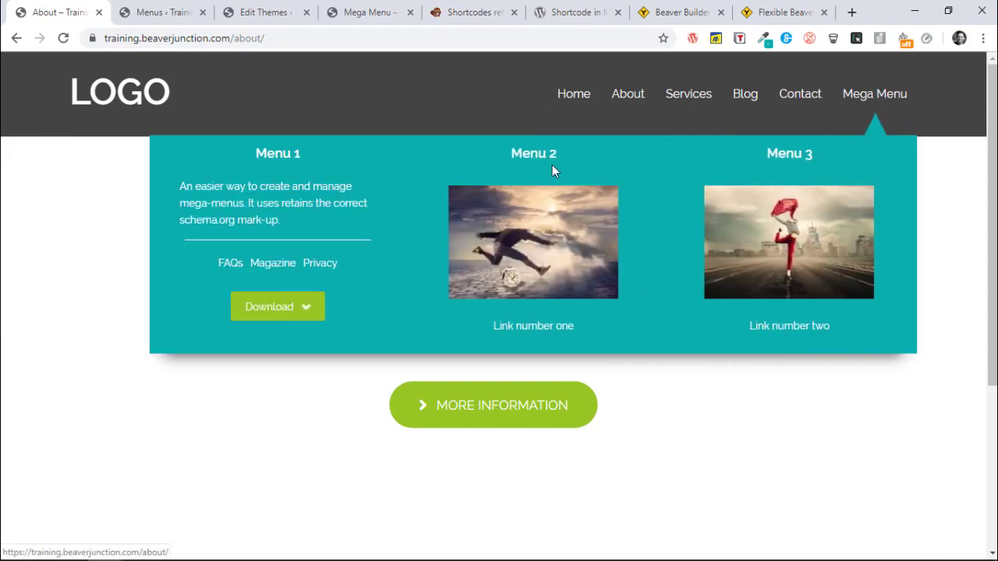
{"action": "mouse_move", "coordinate": [839, 125]}
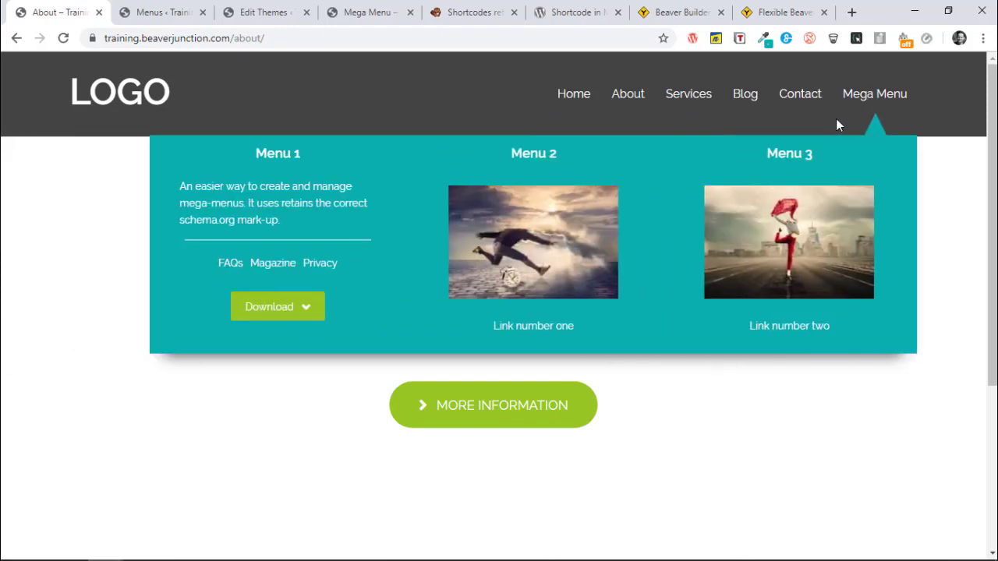
{"action": "mouse_move", "coordinate": [816, 188]}
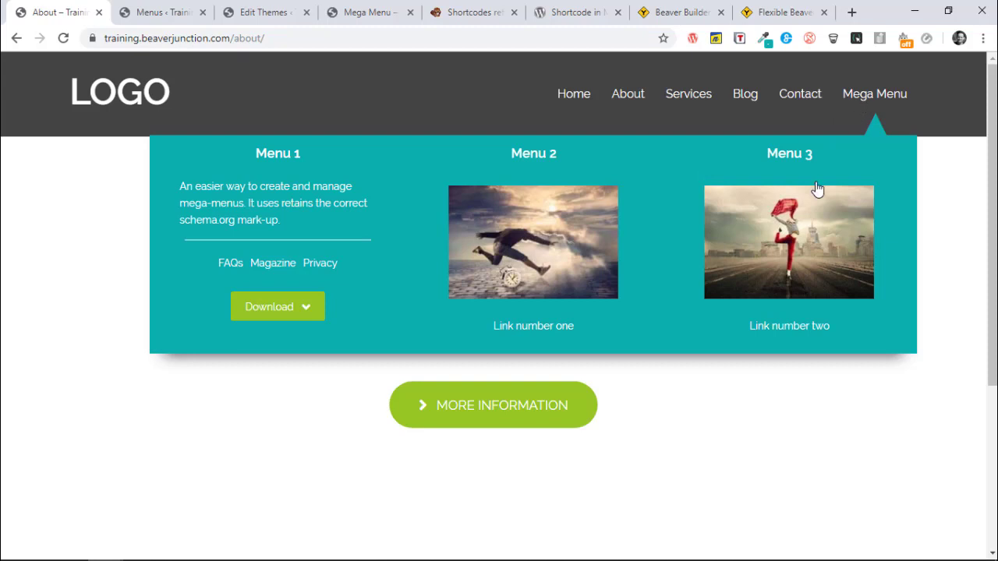
{"action": "mouse_move", "coordinate": [513, 129]}
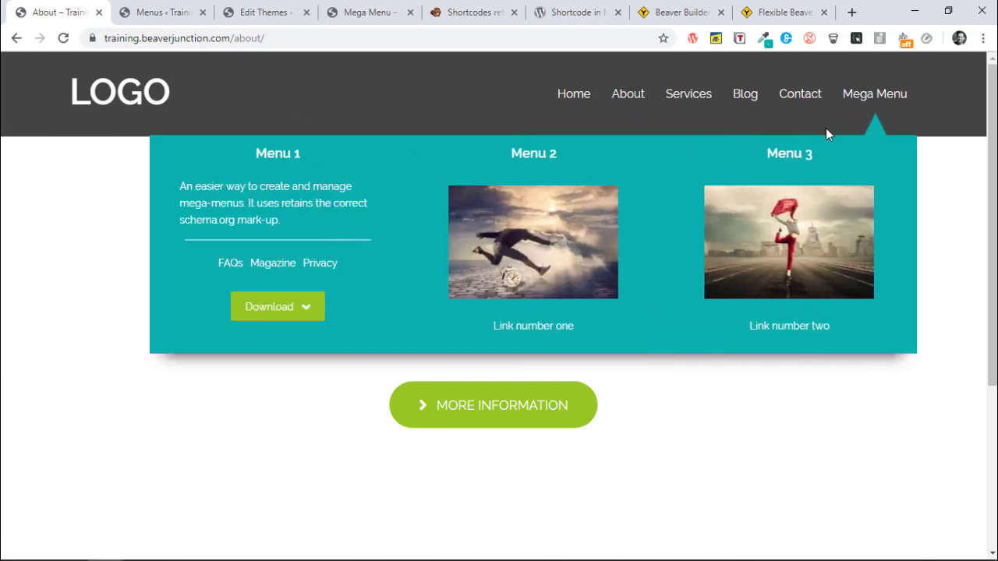
{"action": "mouse_move", "coordinate": [873, 134]}
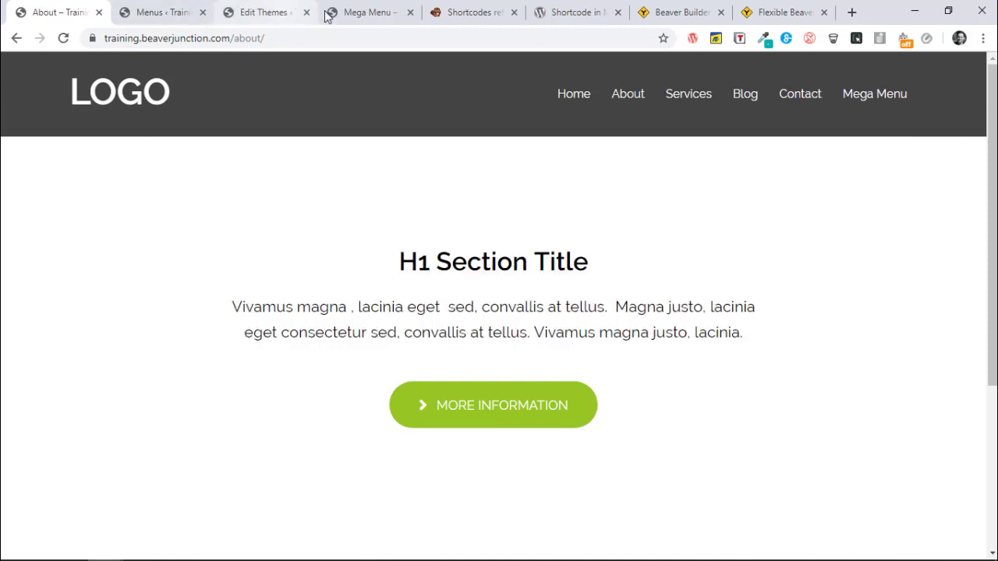
{"action": "left_click", "coordinate": [367, 13]}
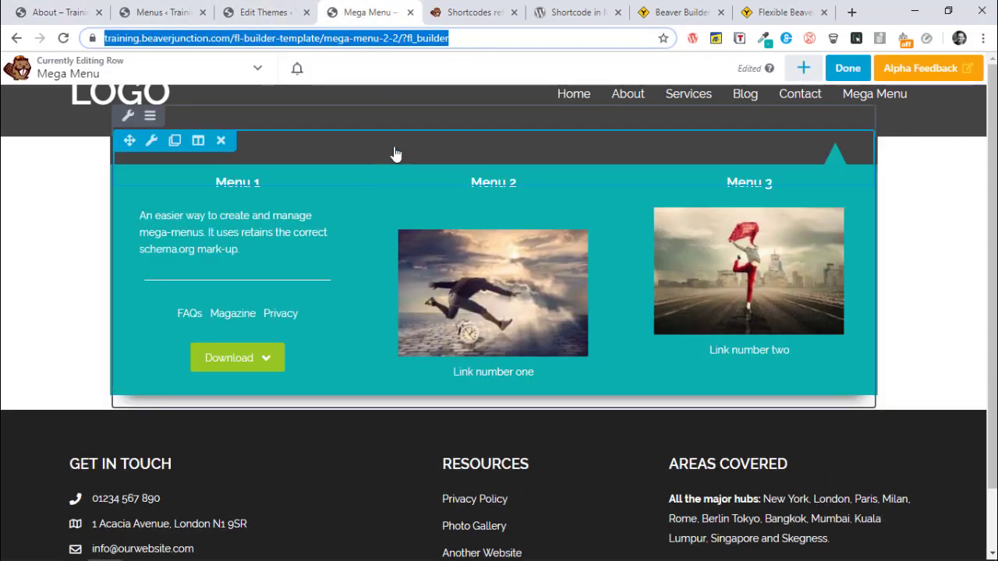
{"action": "mouse_move", "coordinate": [211, 161]}
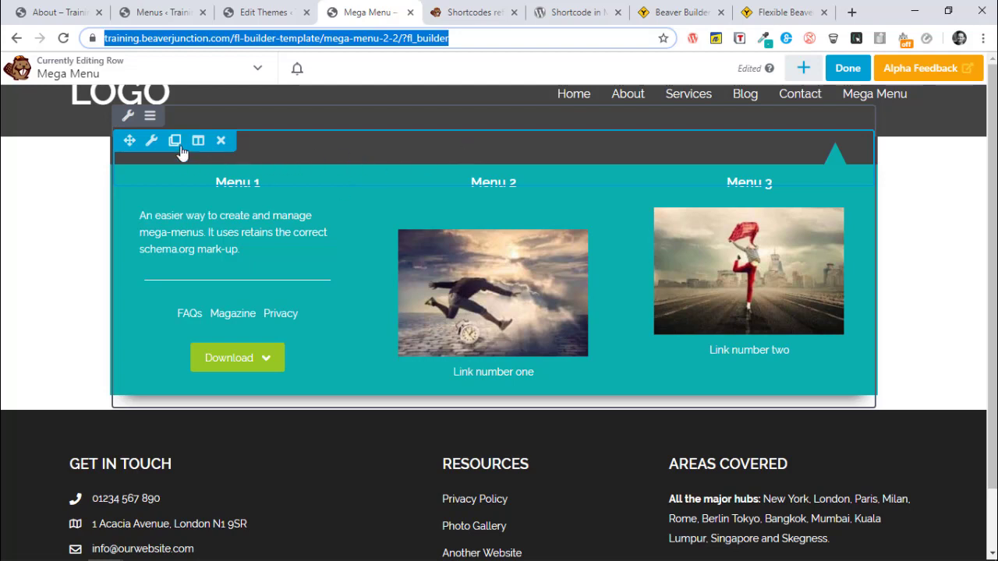
{"action": "mouse_move", "coordinate": [499, 159]}
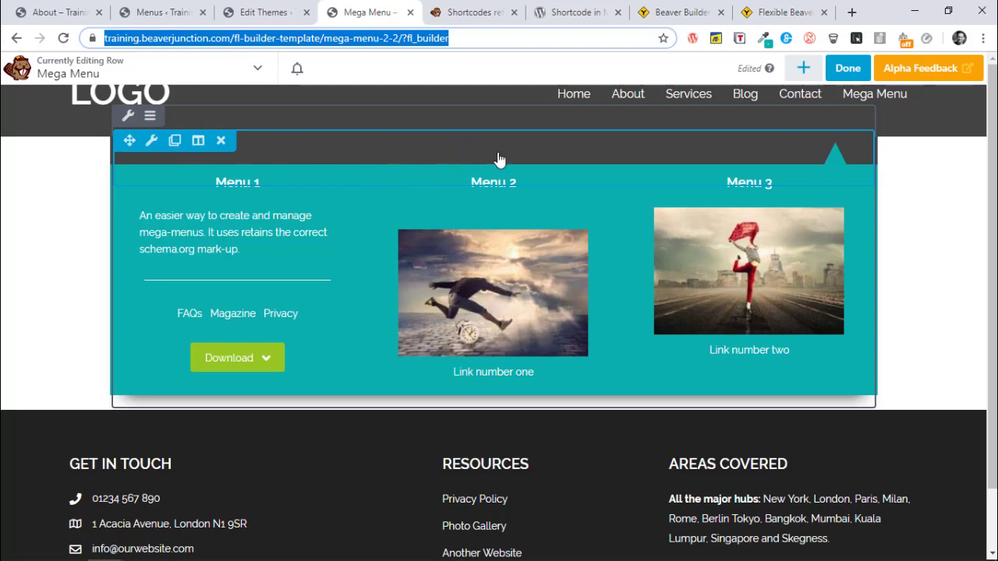
{"action": "mouse_move", "coordinate": [851, 169]}
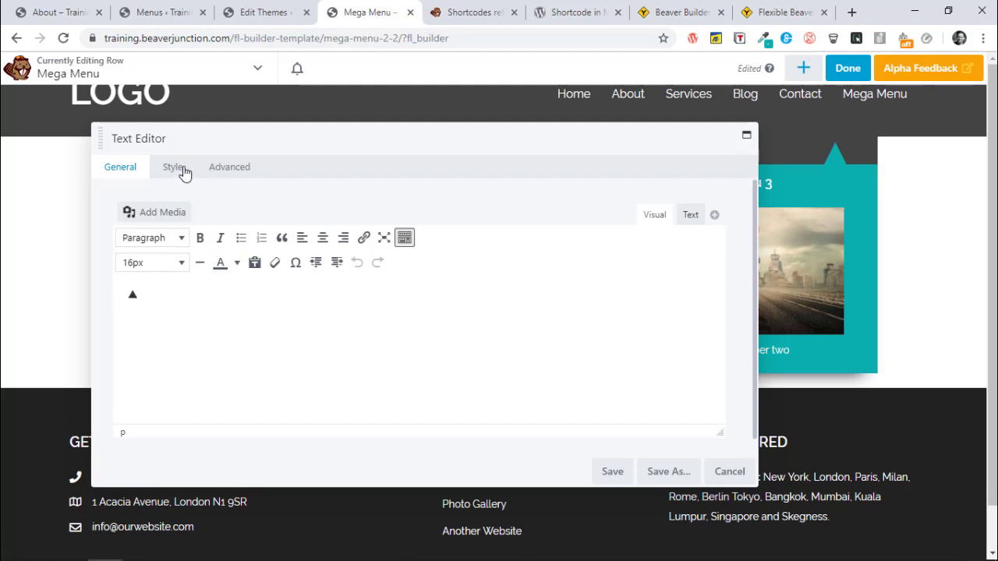
{"action": "left_click", "coordinate": [229, 166]}
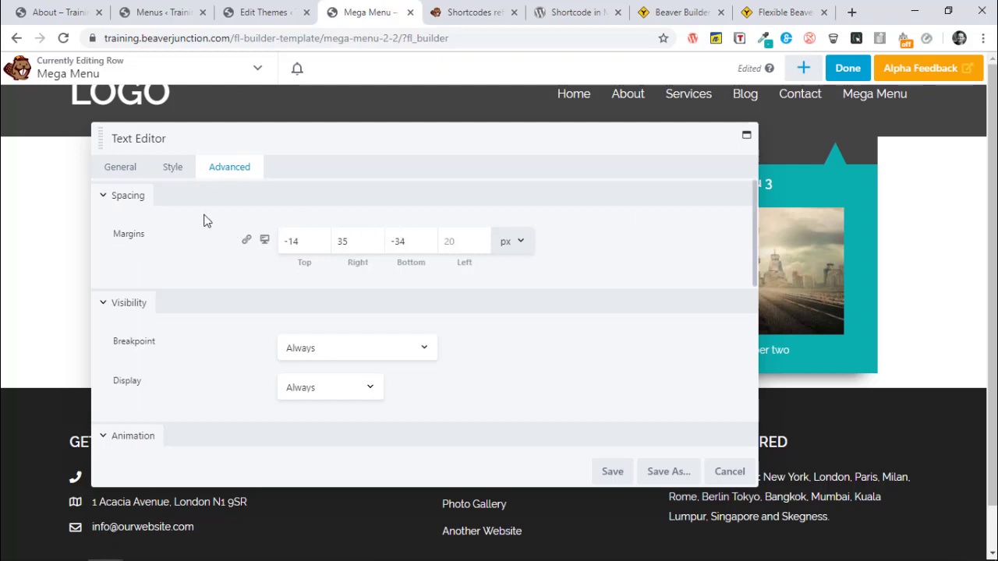
{"action": "mouse_move", "coordinate": [723, 471]}
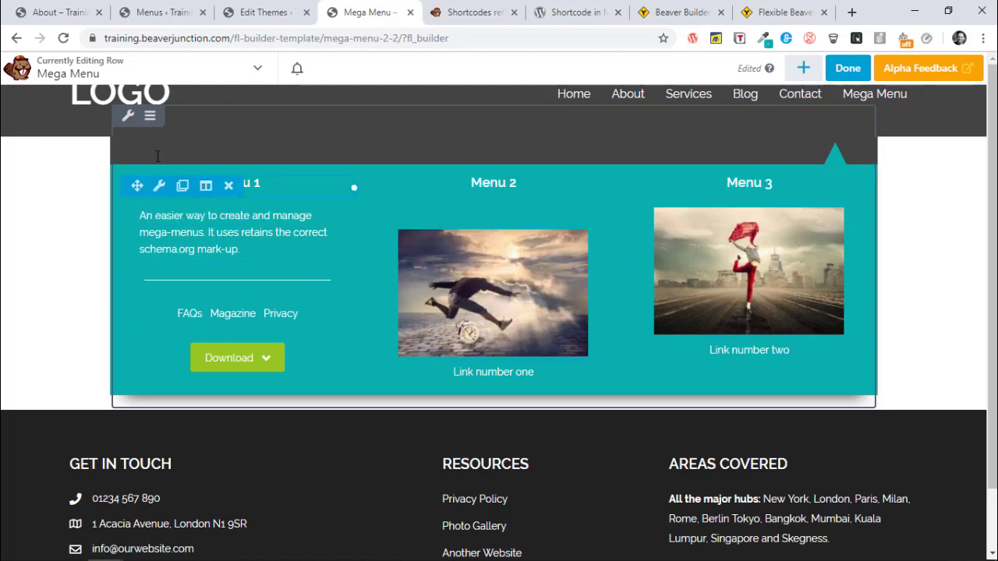
{"action": "left_click", "coordinate": [127, 115]}
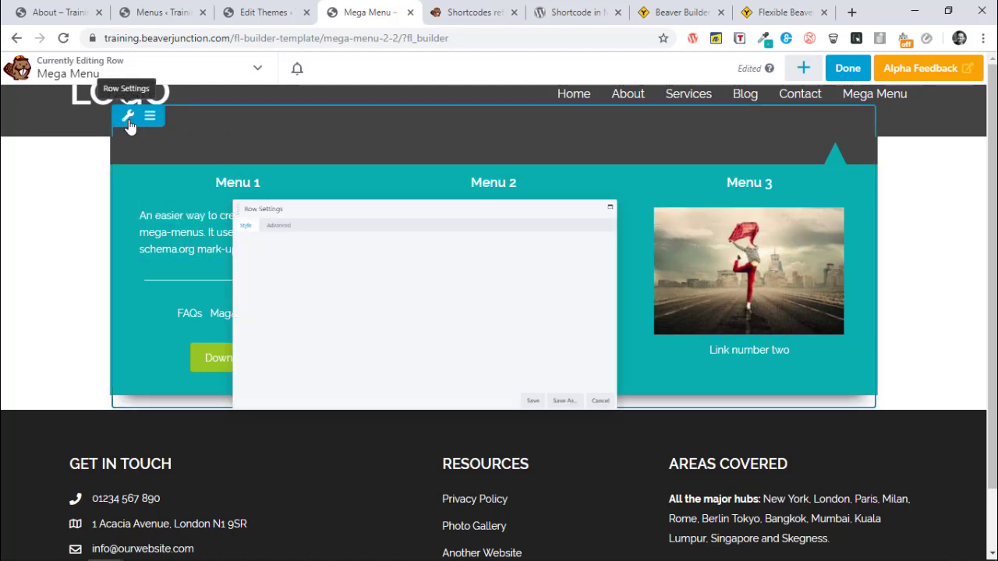
{"action": "left_click", "coordinate": [172, 167]}
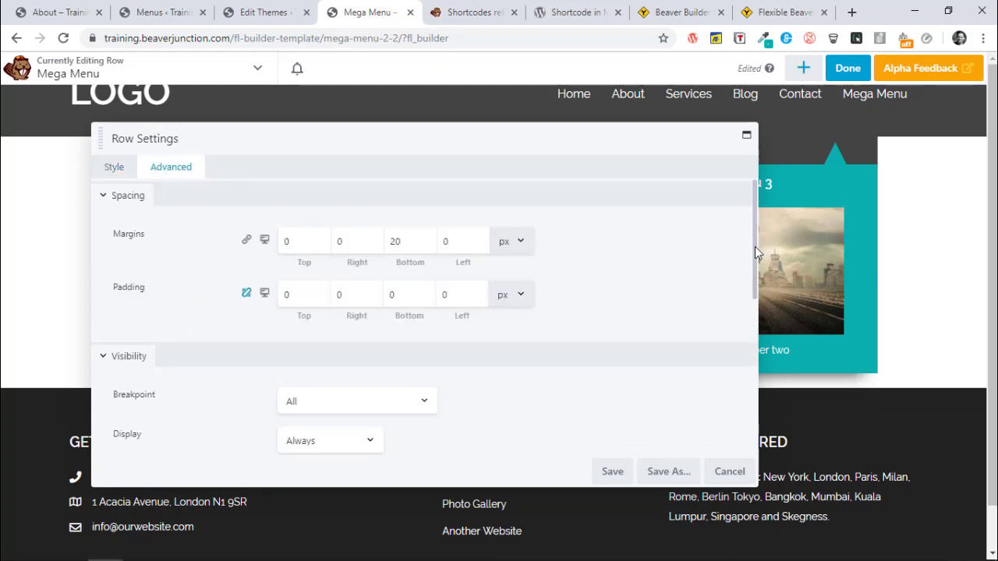
{"action": "scroll", "scroll_direction": "down", "scroll_amount": 3}
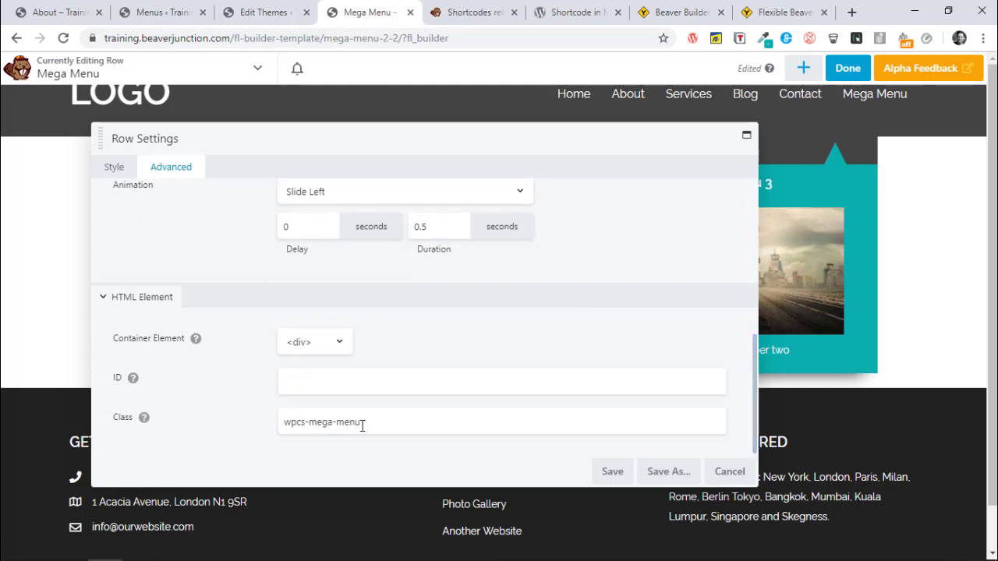
{"action": "mouse_move", "coordinate": [382, 443]}
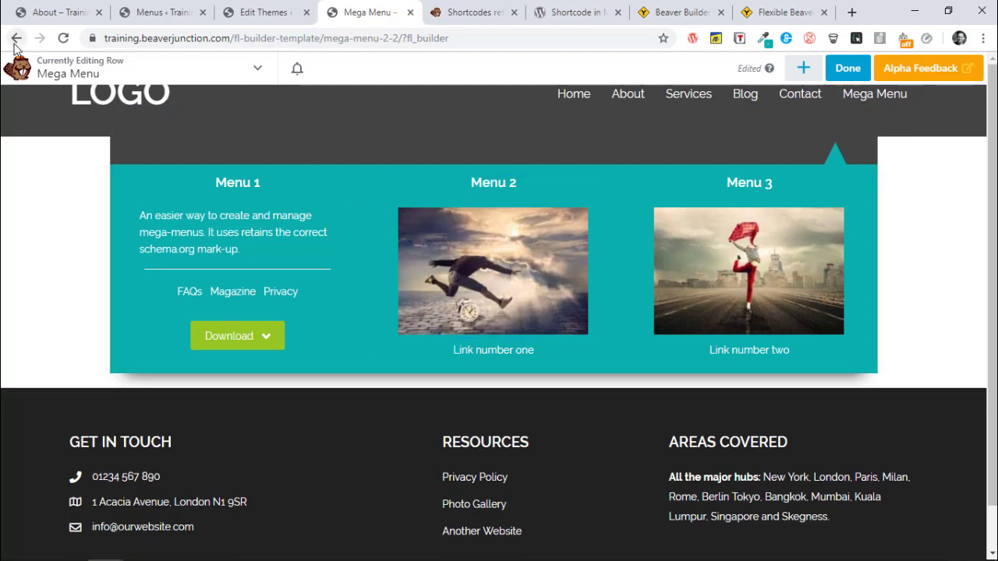
Go back to the saved row's edit screen and select its post ID in the address bar.
{"action": "left_click", "coordinate": [18, 37]}
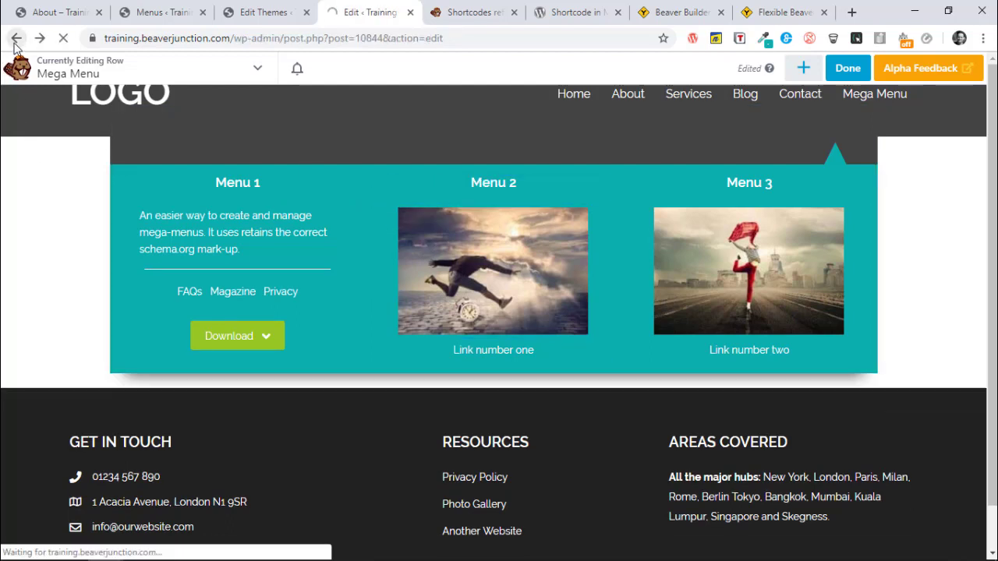
{"action": "left_click", "coordinate": [17, 38]}
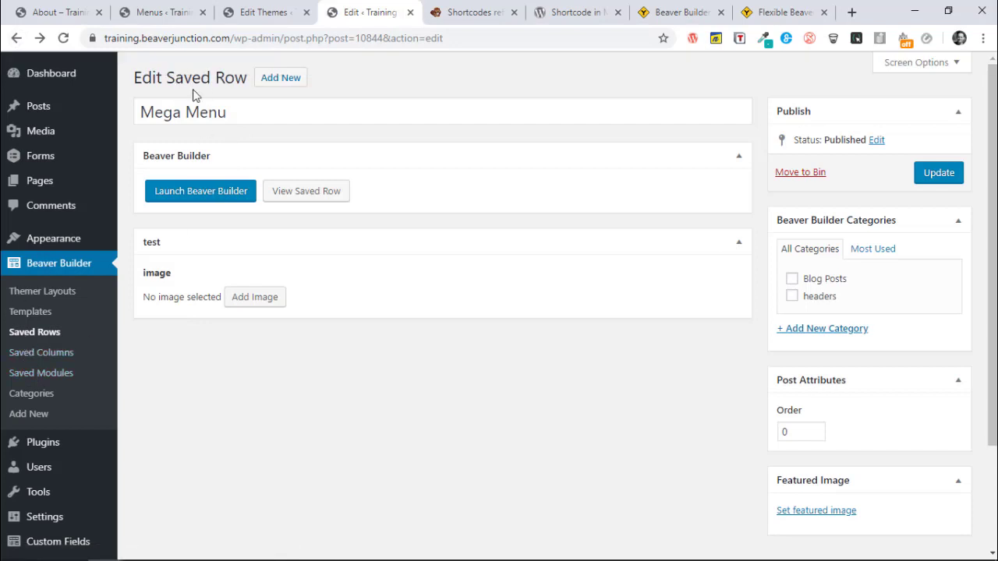
{"action": "double_click", "coordinate": [402, 38]}
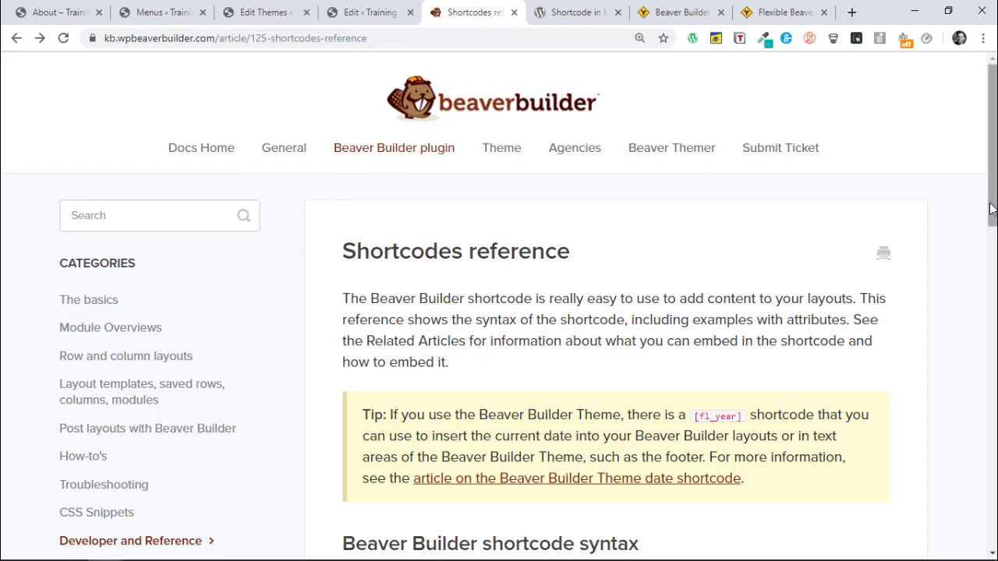
Find and select the id="123" layout-insert shortcode example in the Shortcodes reference.
{"action": "scroll", "scroll_direction": "down", "scroll_amount": 3}
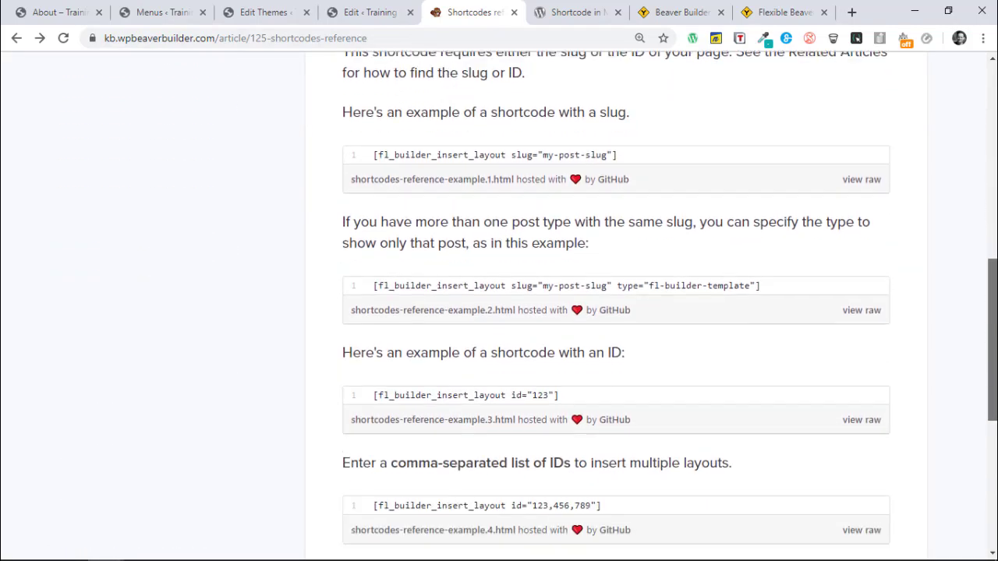
{"action": "scroll", "scroll_direction": "down", "scroll_amount": 3}
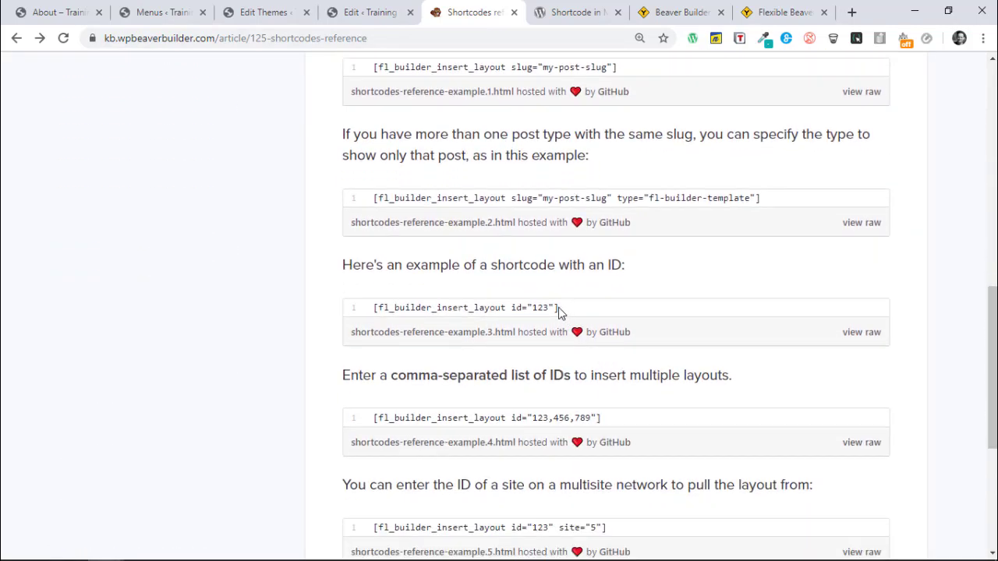
{"action": "triple_click", "coordinate": [465, 307]}
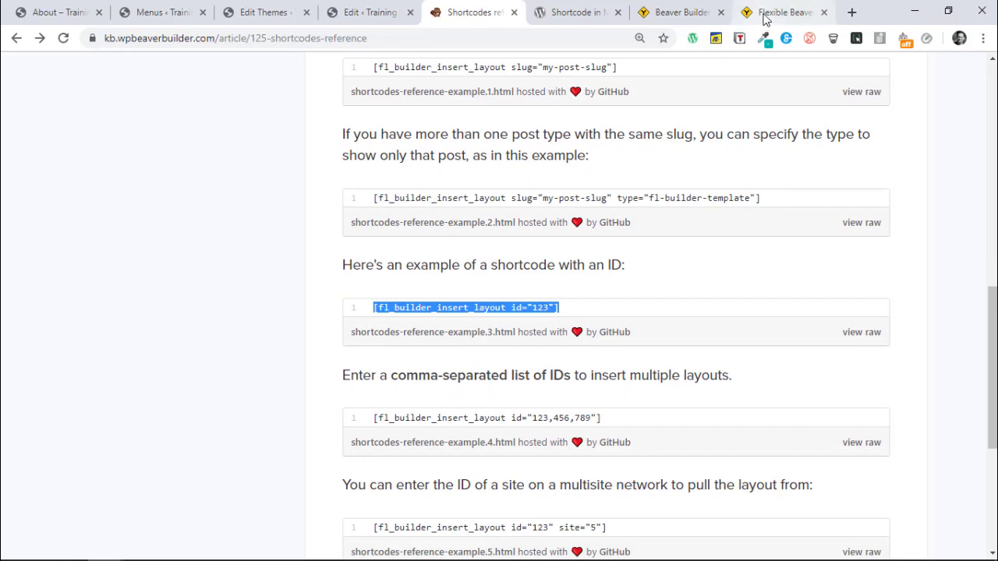
Show the tutorial's matching shortcode step and select its layout ID.
{"action": "left_click", "coordinate": [783, 13]}
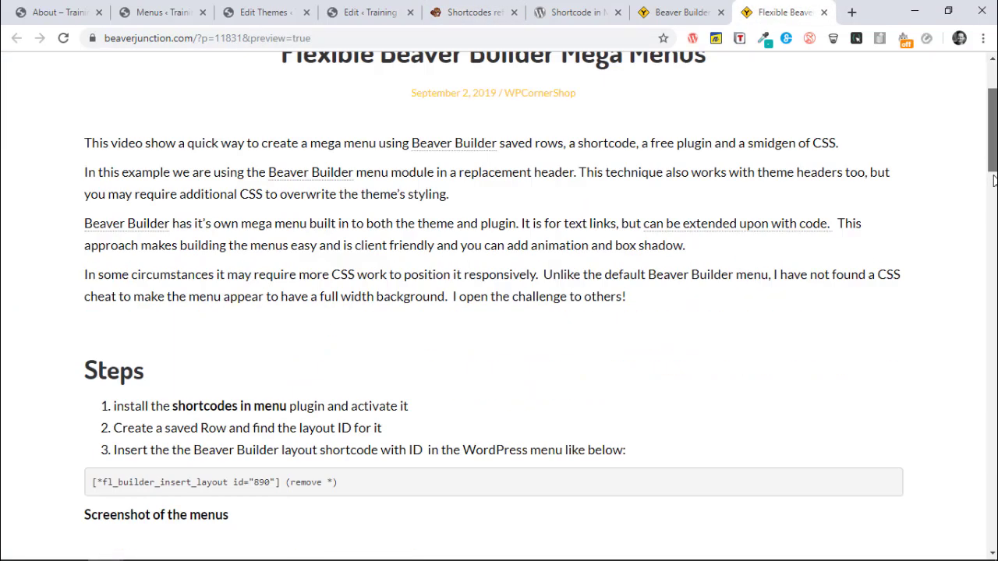
{"action": "scroll", "scroll_direction": "down", "scroll_amount": 3}
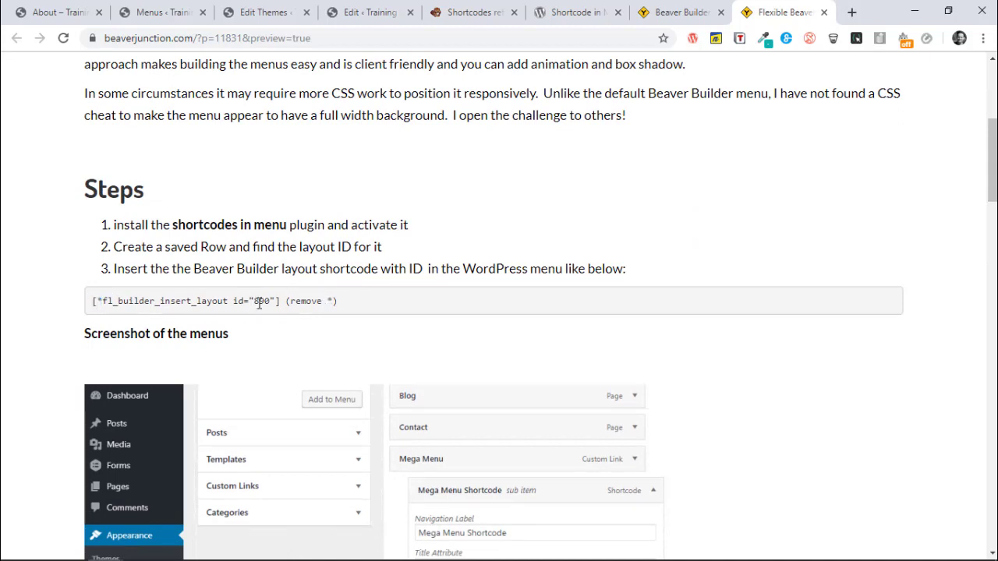
{"action": "double_click", "coordinate": [262, 301]}
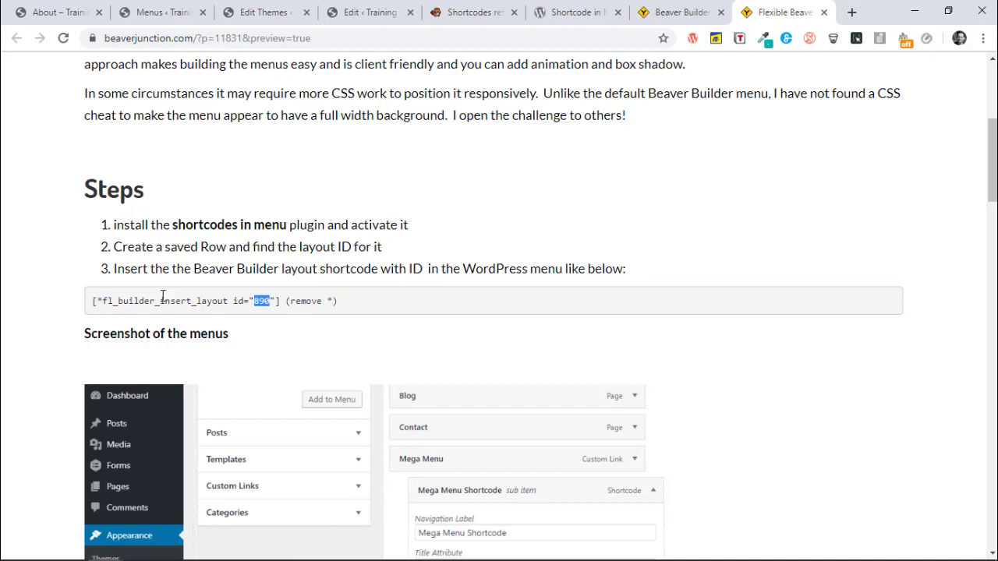
{"action": "mouse_move", "coordinate": [321, 321]}
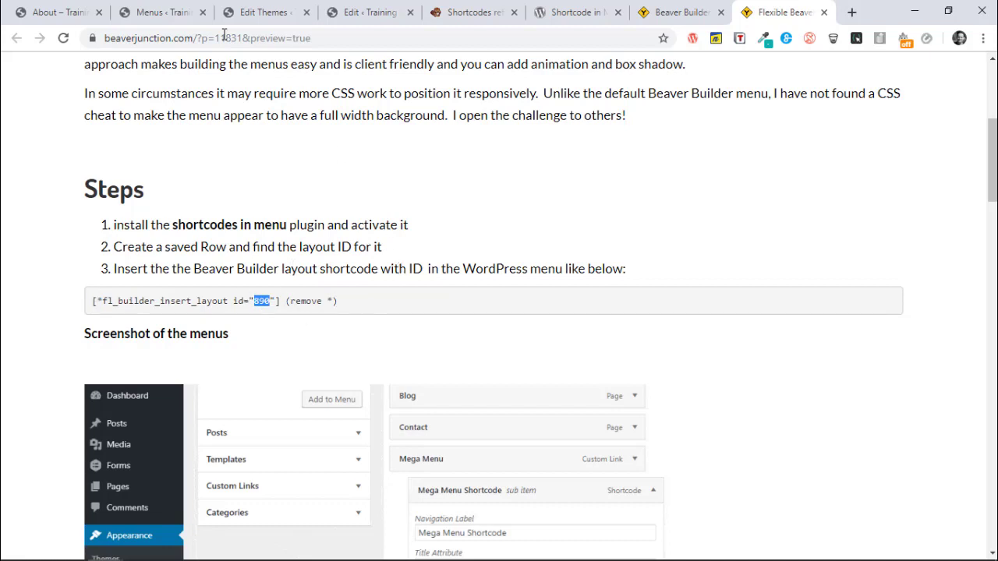
Confirm in Screen Options that CSS Classes is shown for the Main Menu editor.
{"action": "left_click", "coordinate": [162, 12]}
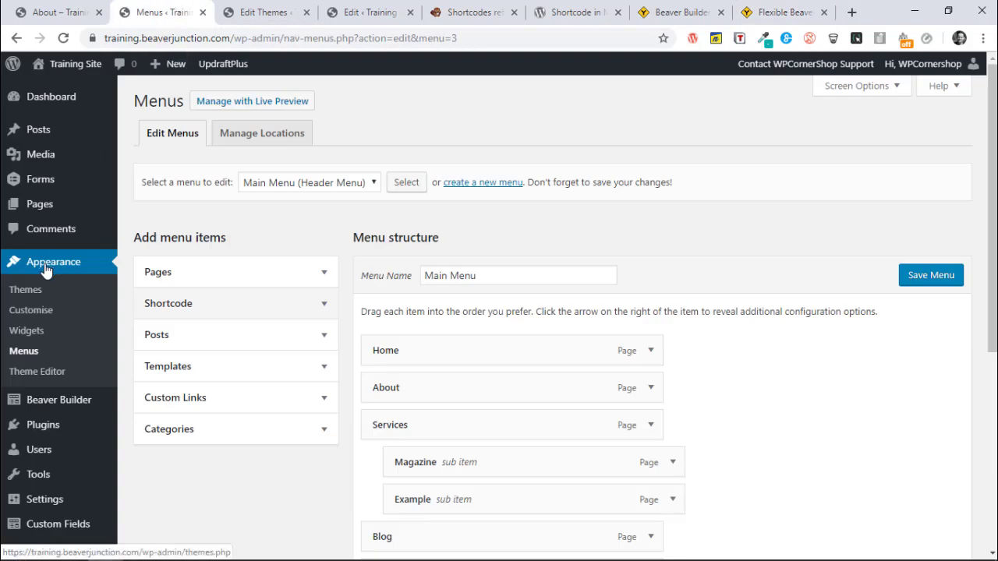
{"action": "mouse_move", "coordinate": [330, 202]}
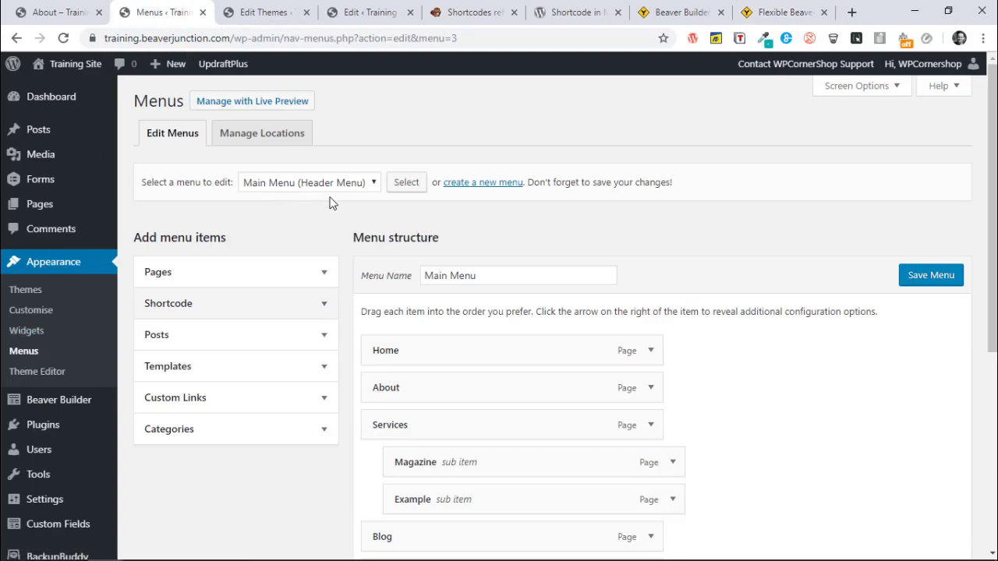
{"action": "mouse_move", "coordinate": [293, 312]}
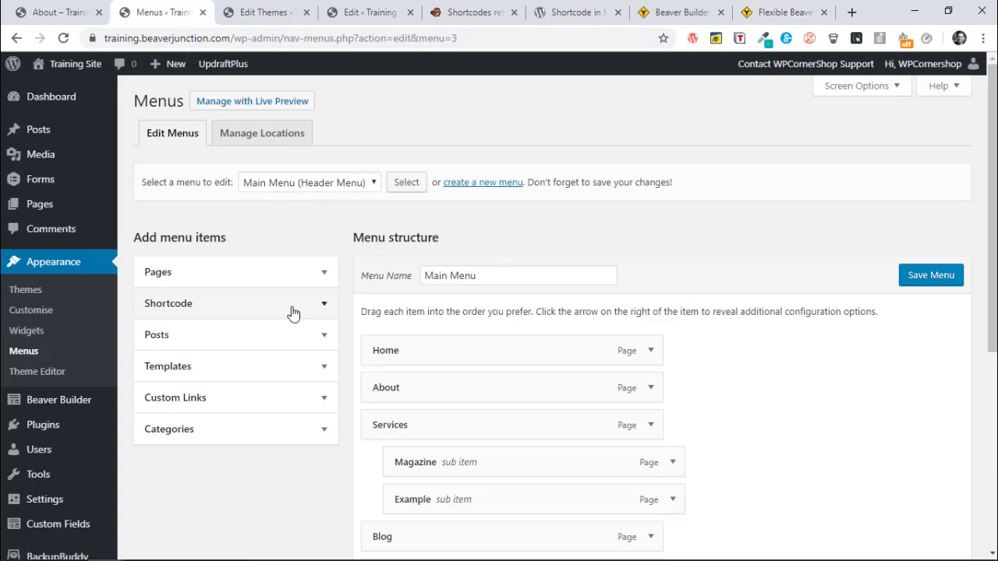
{"action": "mouse_move", "coordinate": [252, 302]}
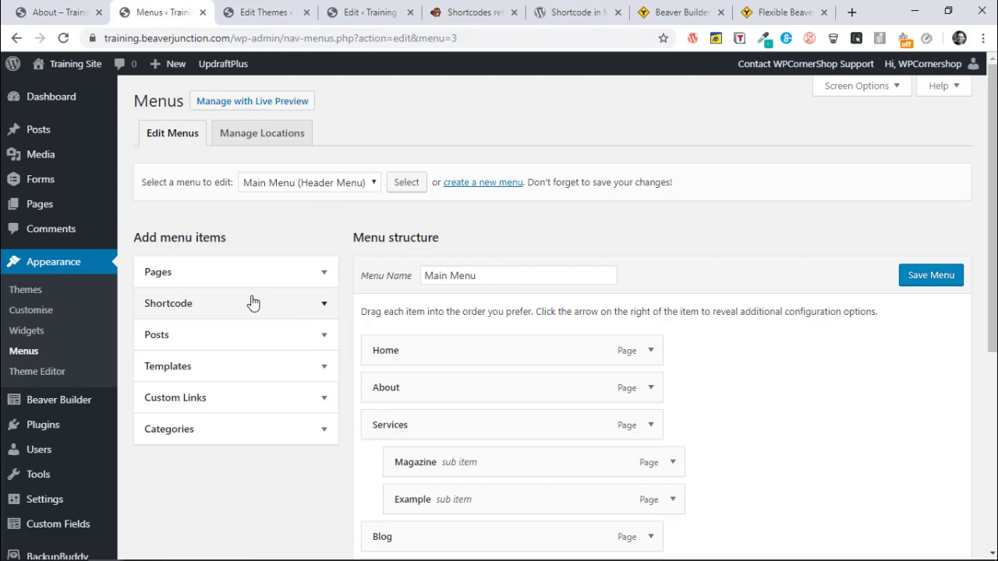
{"action": "left_click", "coordinate": [856, 86]}
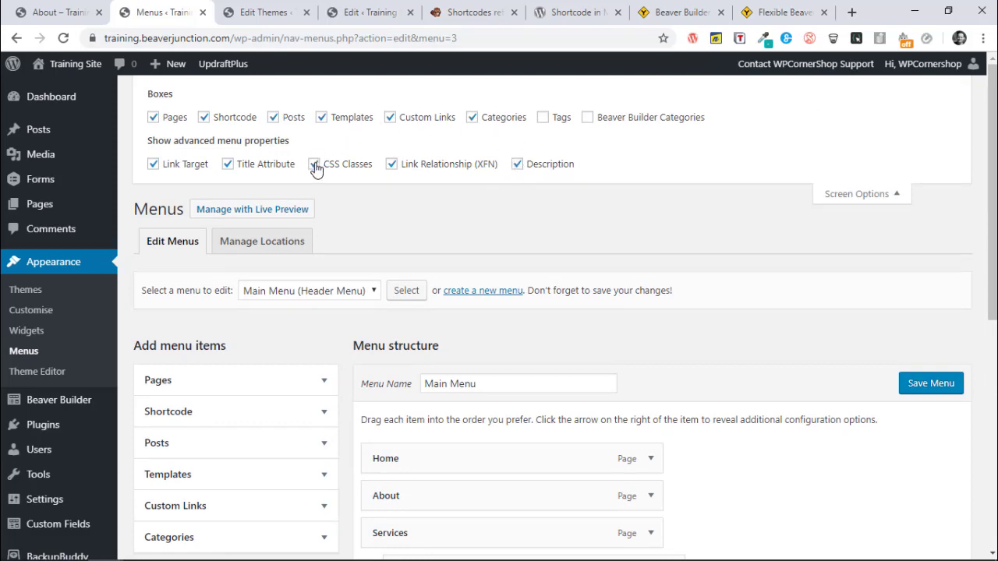
{"action": "mouse_move", "coordinate": [316, 165]}
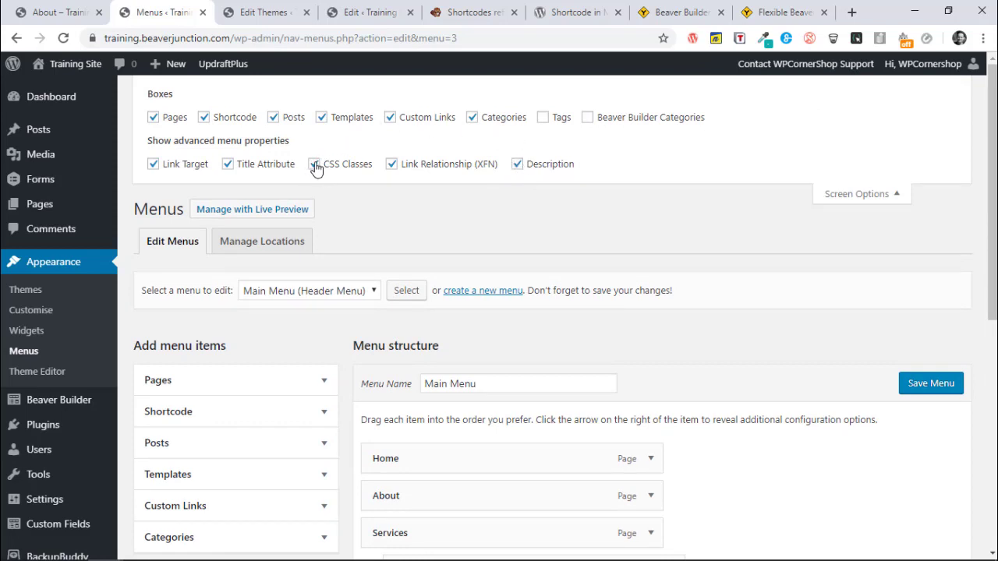
{"action": "scroll", "scroll_direction": "down", "scroll_amount": 3}
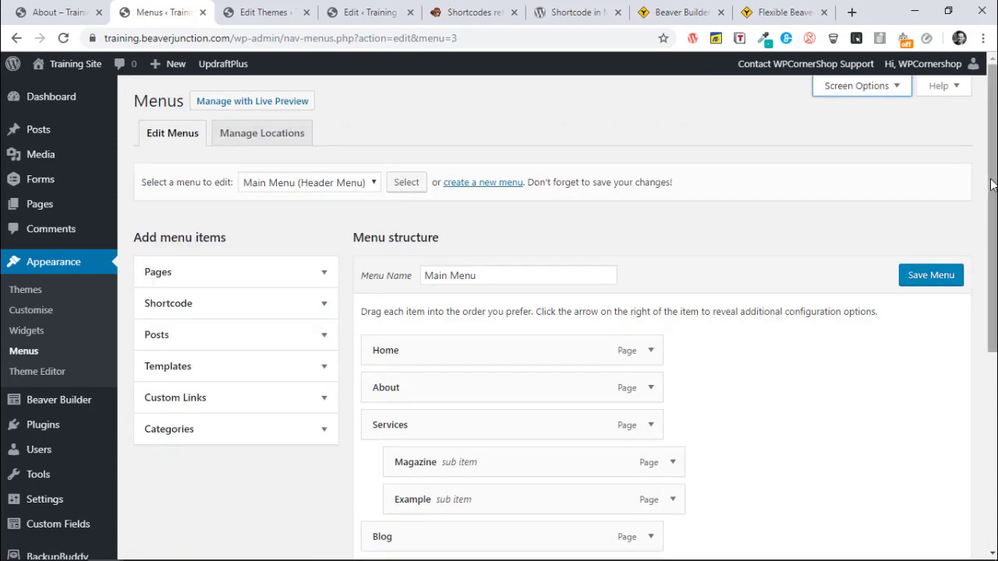
{"action": "scroll", "scroll_direction": "down", "scroll_amount": 3}
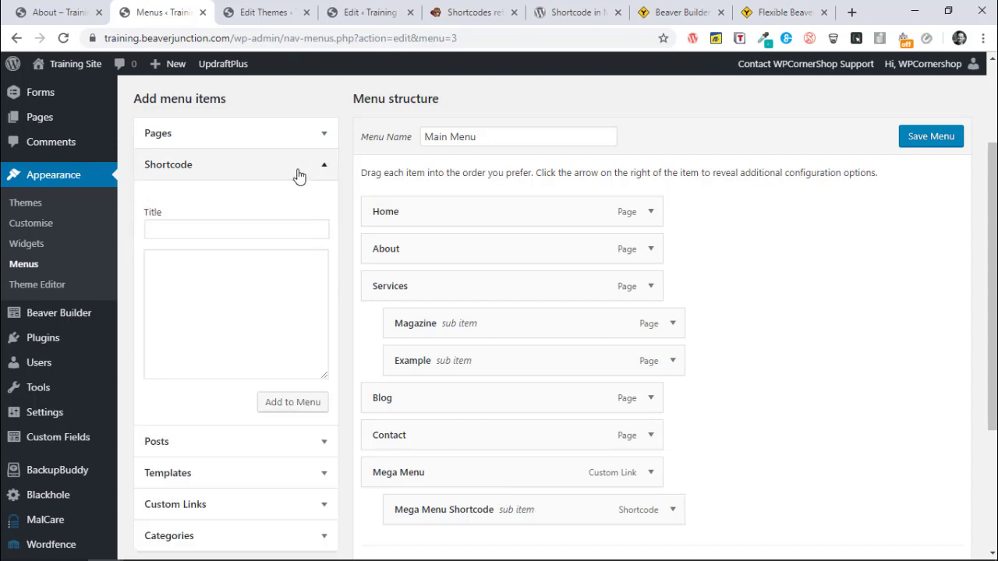
Expand the Mega Menu custom link item and select its link address.
{"action": "left_click", "coordinate": [237, 227]}
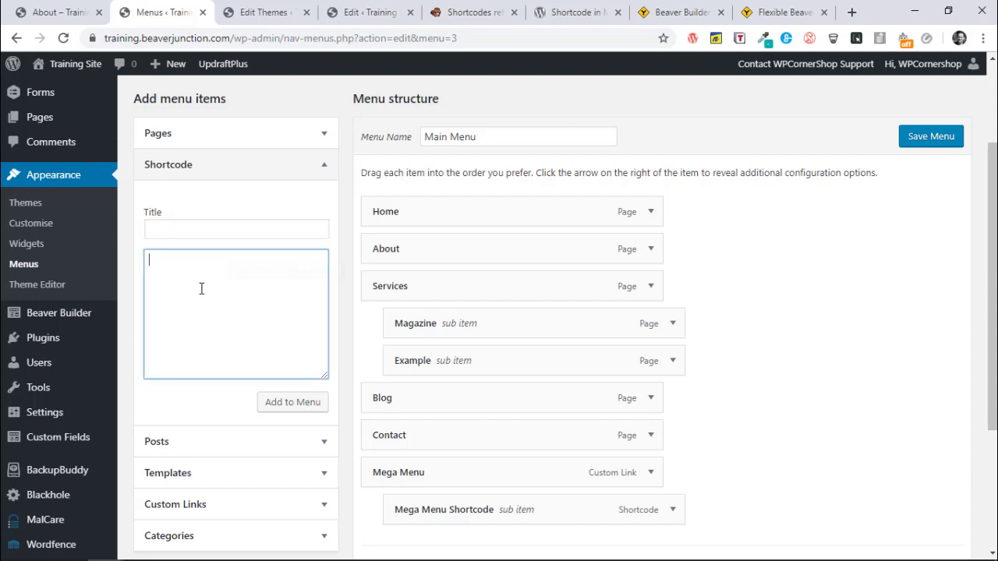
{"action": "mouse_move", "coordinate": [764, 293]}
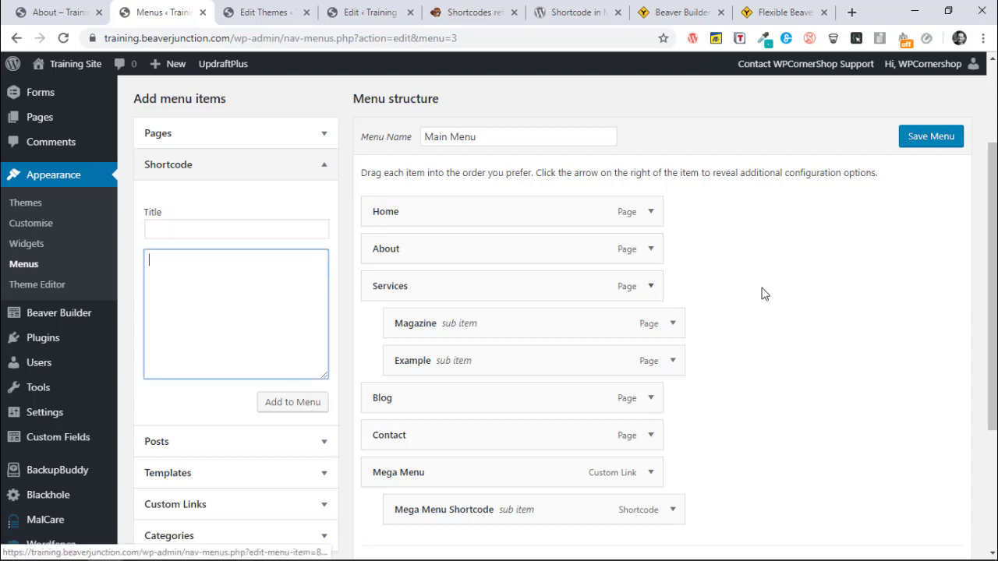
{"action": "scroll", "scroll_direction": "down", "scroll_amount": 3}
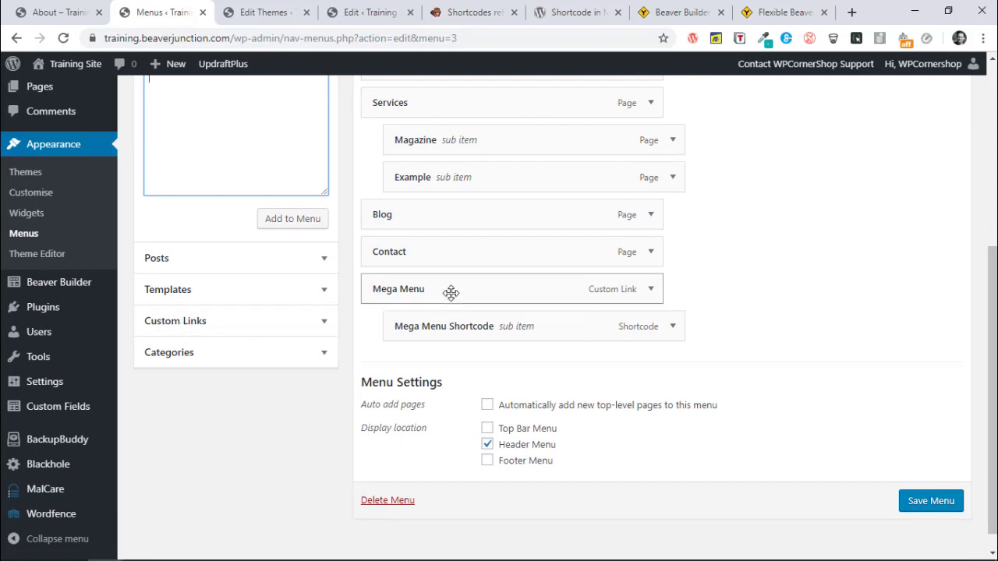
{"action": "mouse_move", "coordinate": [641, 298]}
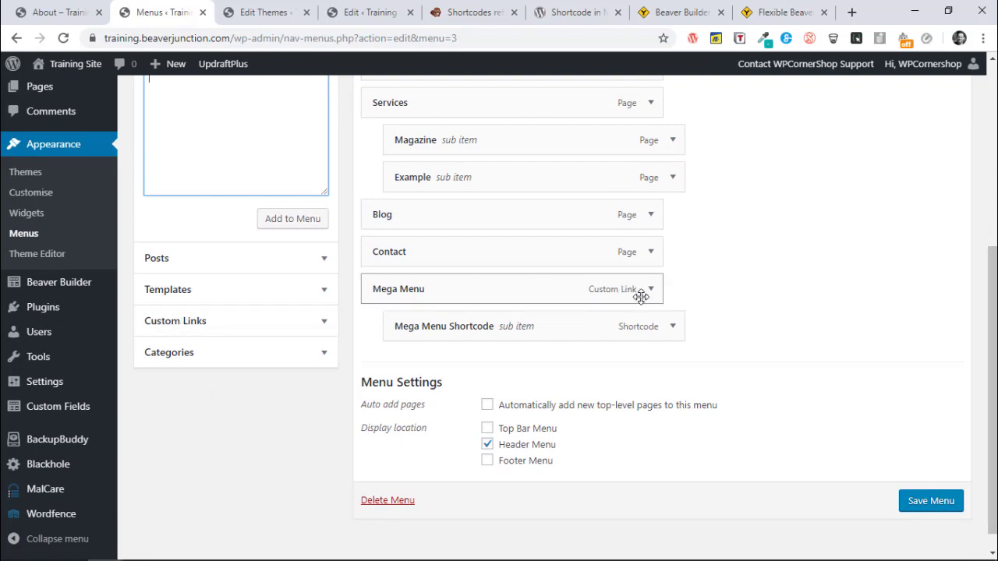
{"action": "left_click", "coordinate": [652, 289]}
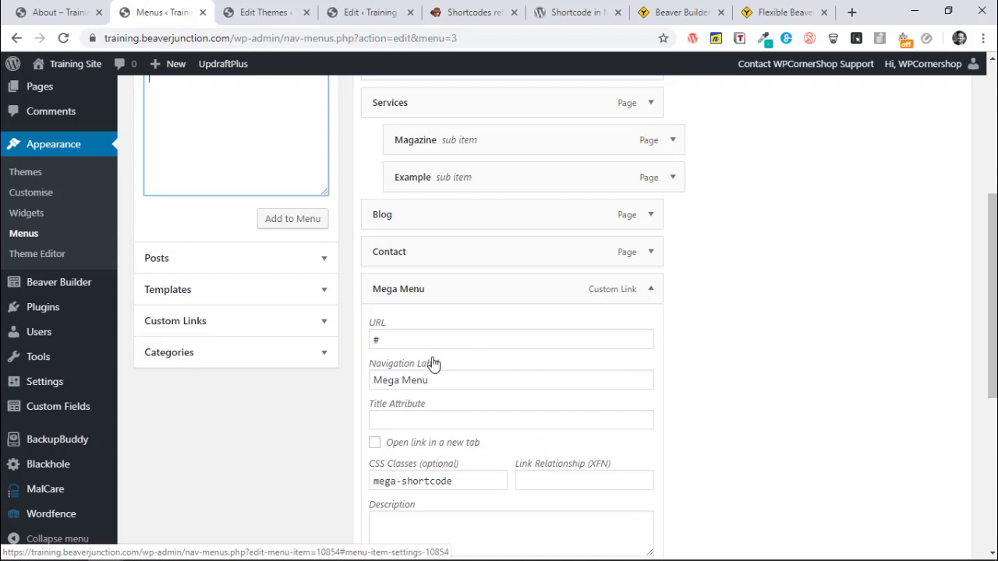
{"action": "left_click", "coordinate": [512, 340]}
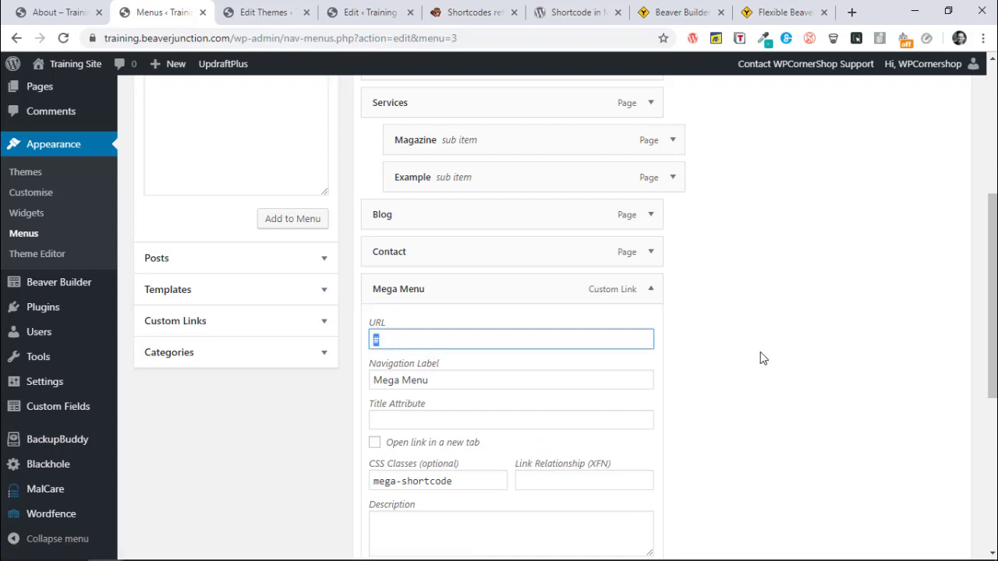
Reveal the Mega Menu Shortcode sub item's mega-shortcode class and layout shortcode description.
{"action": "scroll", "scroll_direction": "down", "scroll_amount": 3}
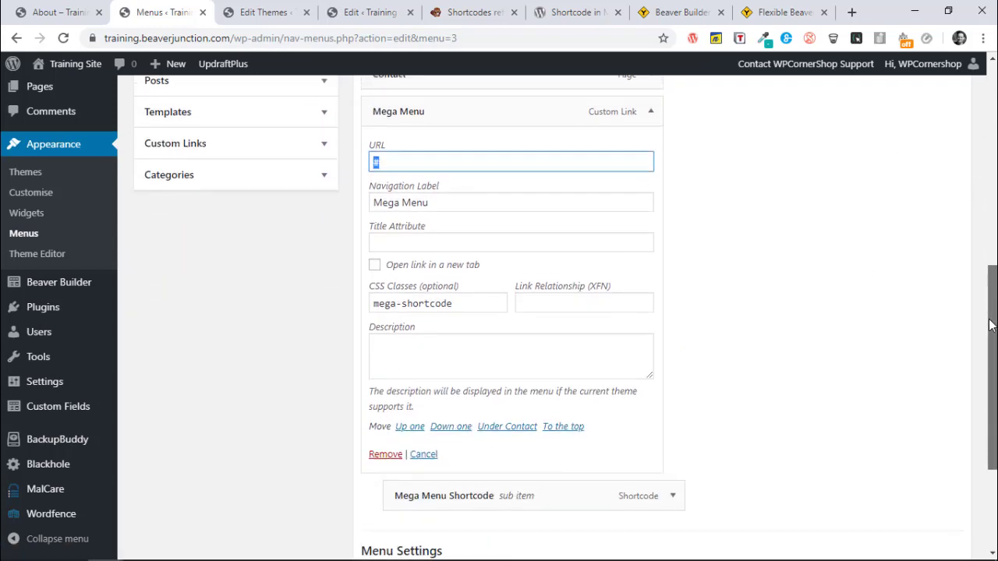
{"action": "scroll", "scroll_direction": "down", "scroll_amount": 3}
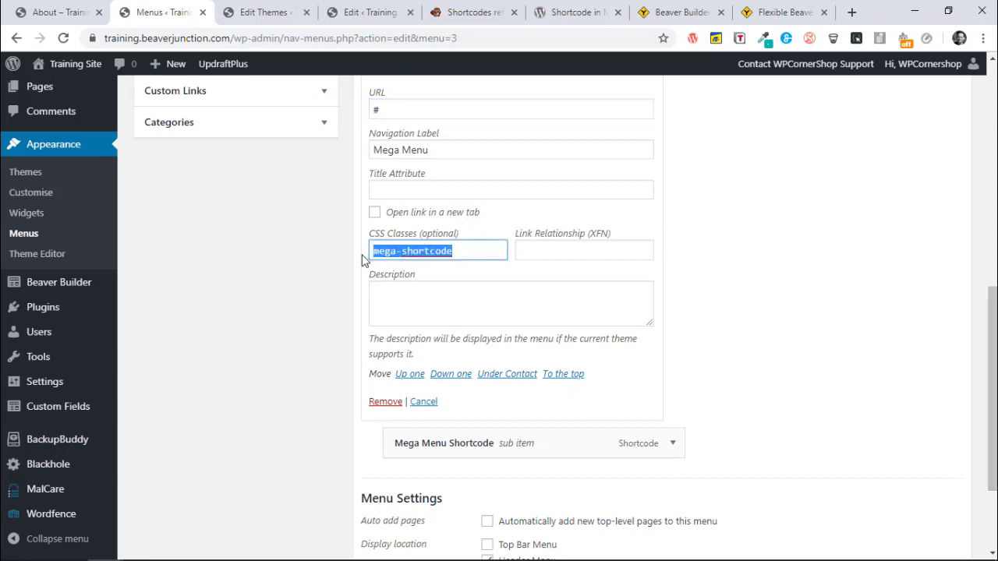
{"action": "mouse_move", "coordinate": [923, 312]}
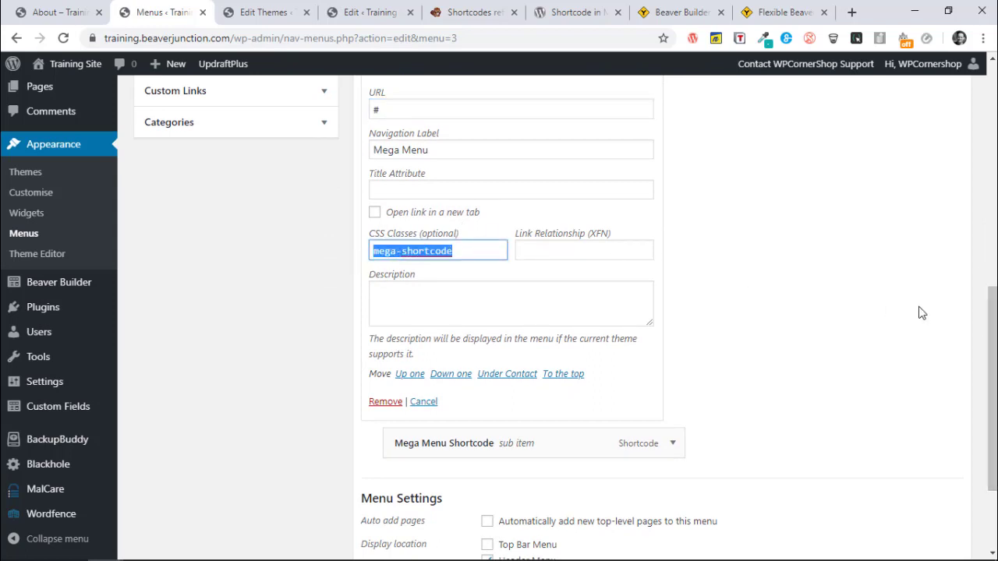
{"action": "scroll", "scroll_direction": "down", "scroll_amount": 3}
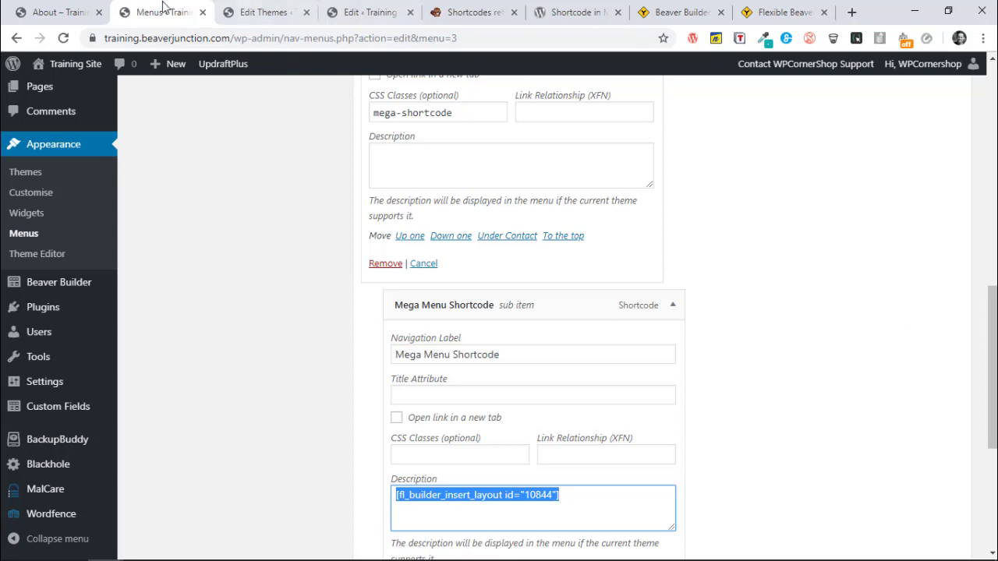
Return to the live site's home page via the logo.
{"action": "left_click", "coordinate": [54, 12]}
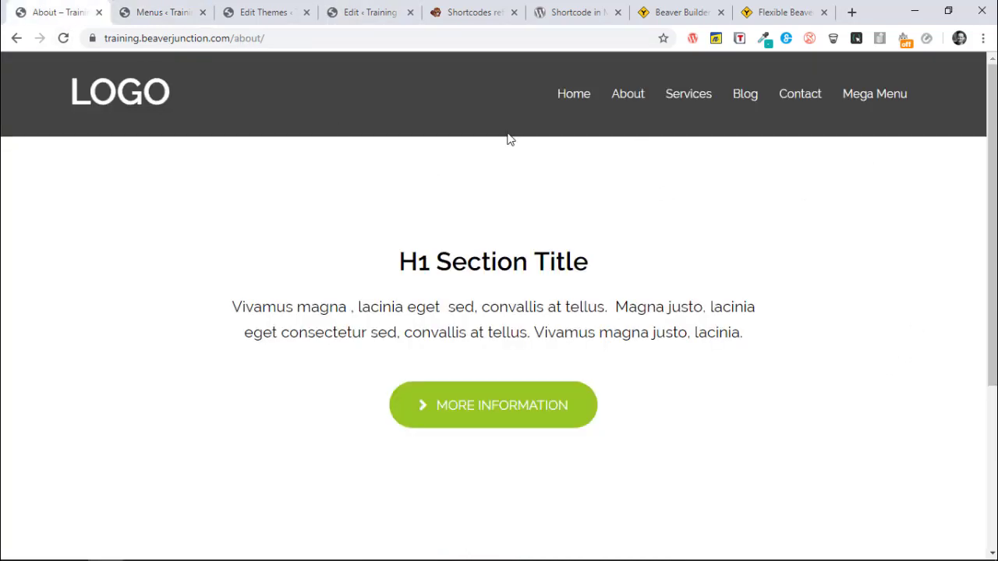
{"action": "left_click", "coordinate": [120, 92]}
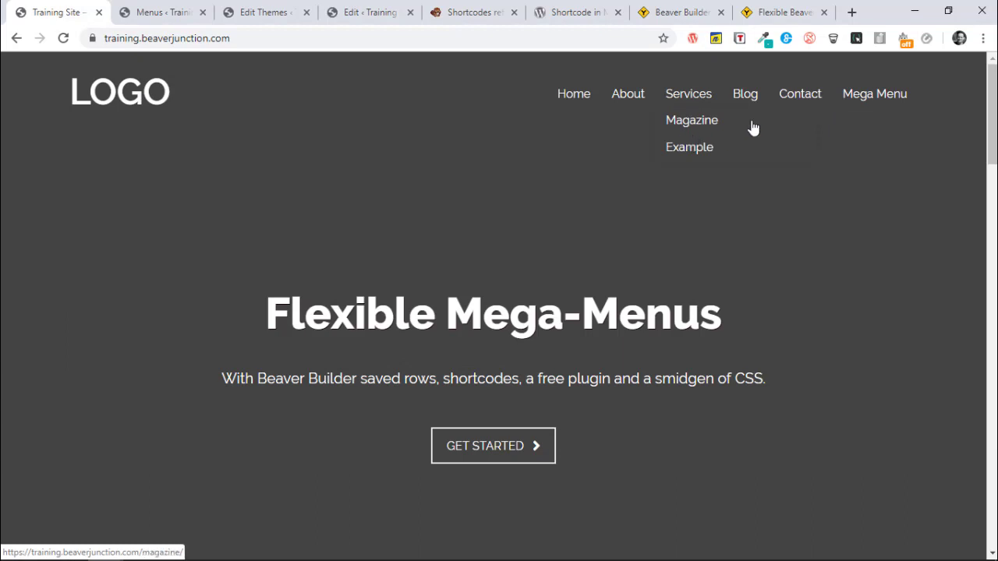
{"action": "mouse_move", "coordinate": [772, 117]}
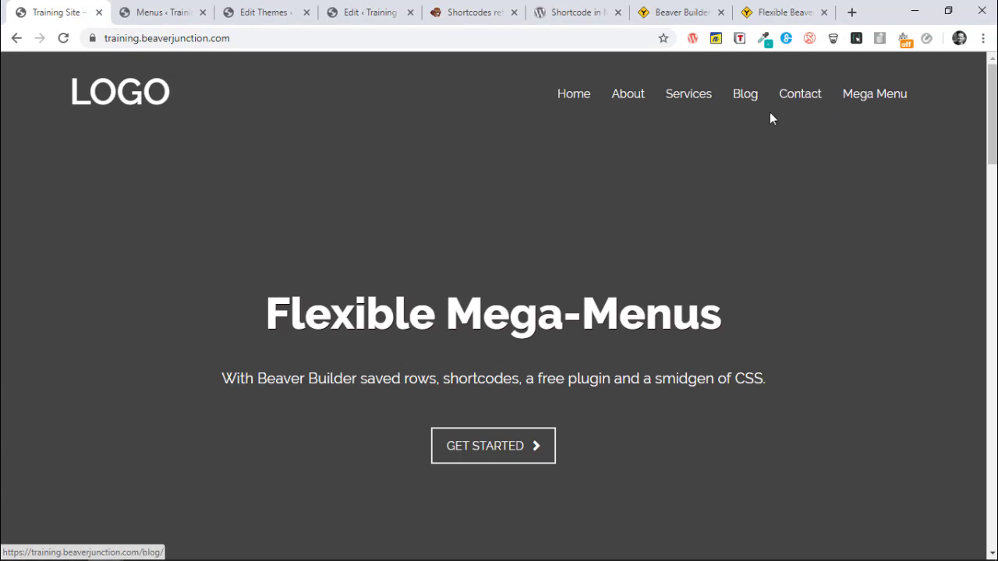
{"action": "mouse_move", "coordinate": [689, 94]}
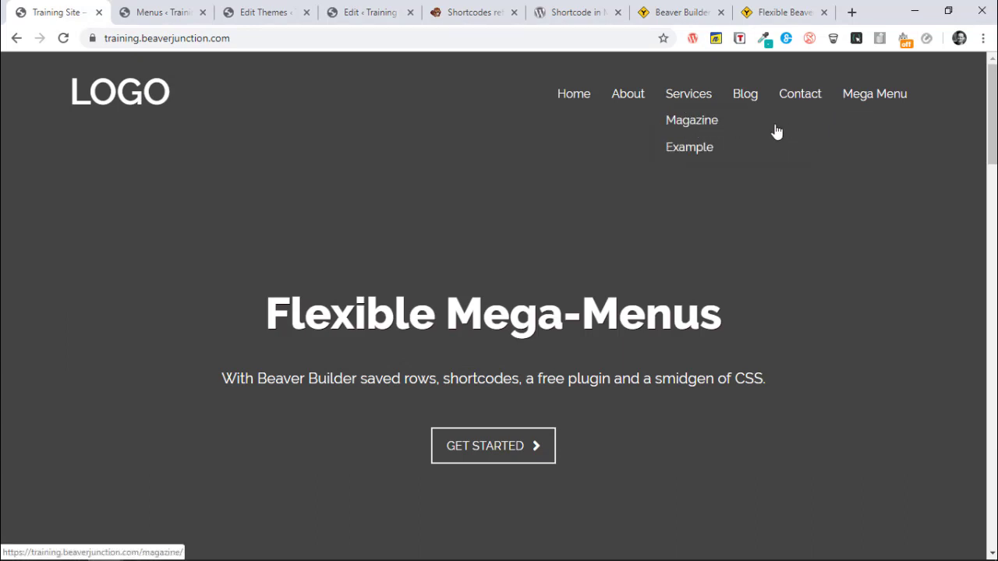
{"action": "mouse_move", "coordinate": [719, 140]}
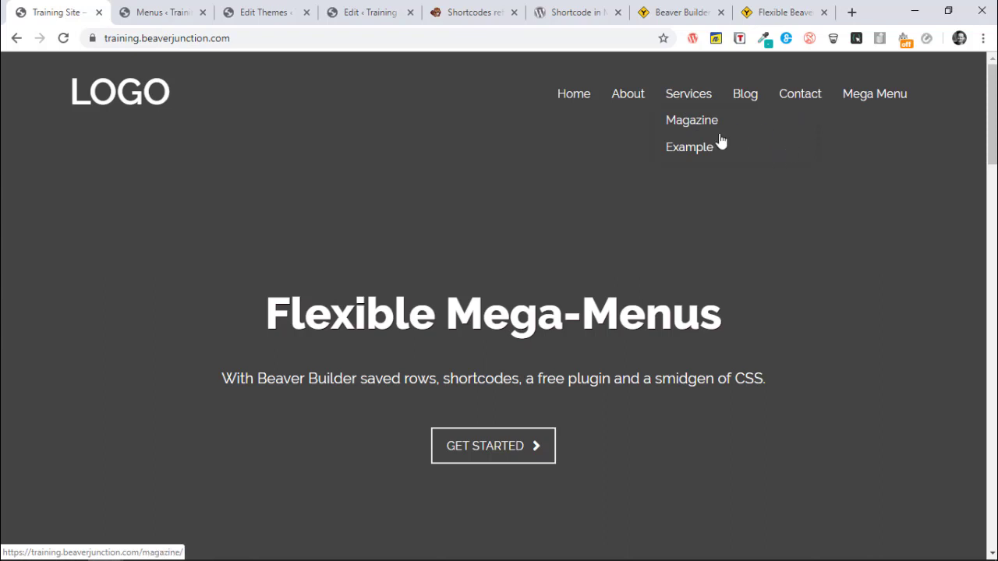
{"action": "mouse_move", "coordinate": [873, 93]}
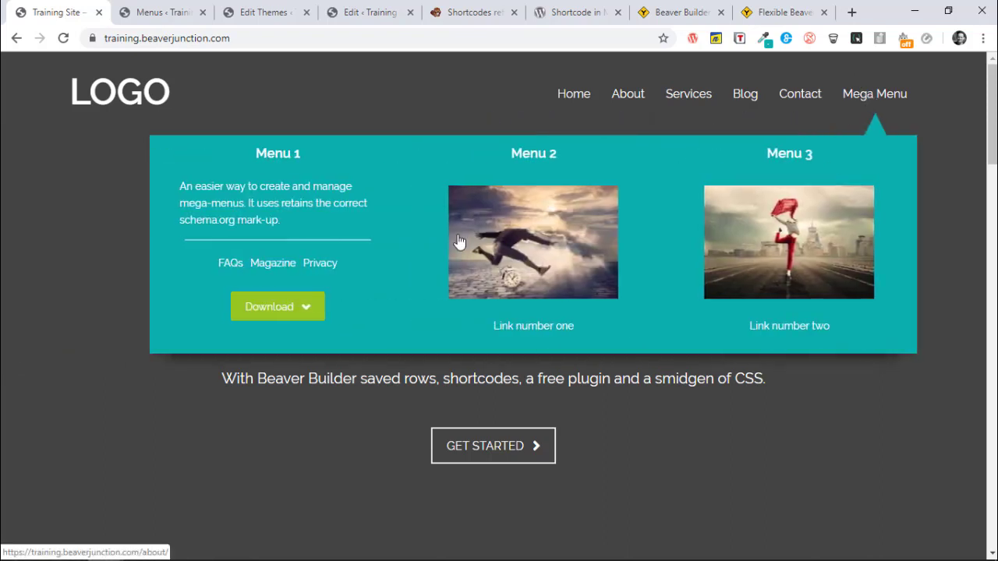
{"action": "left_click", "coordinate": [262, 13]}
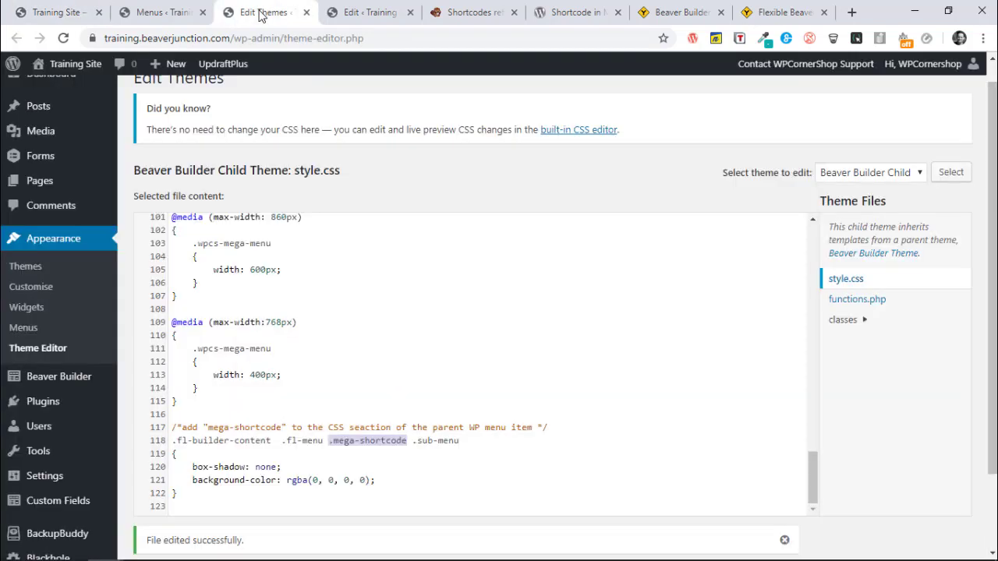
{"action": "mouse_move", "coordinate": [25, 265]}
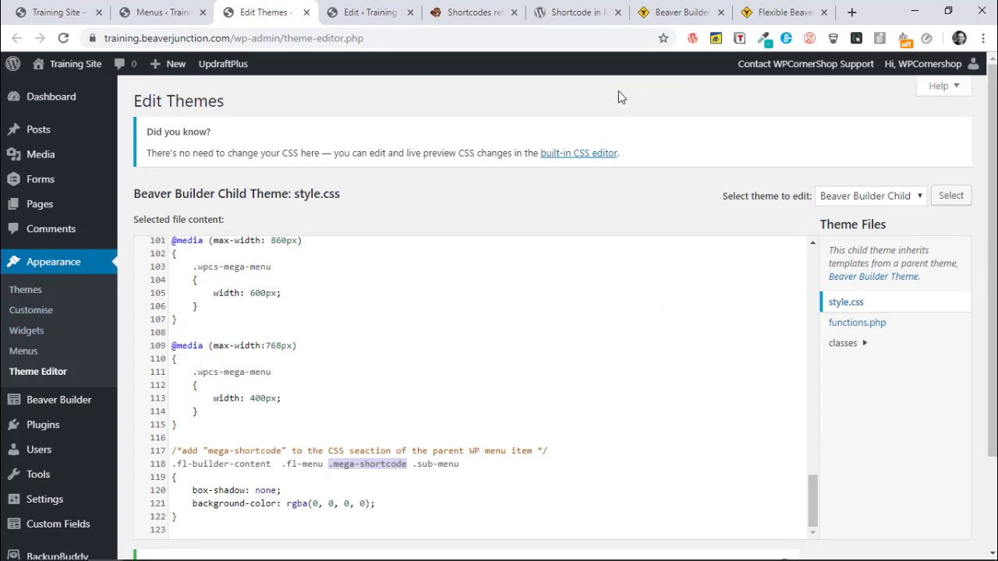
{"action": "mouse_move", "coordinate": [957, 275]}
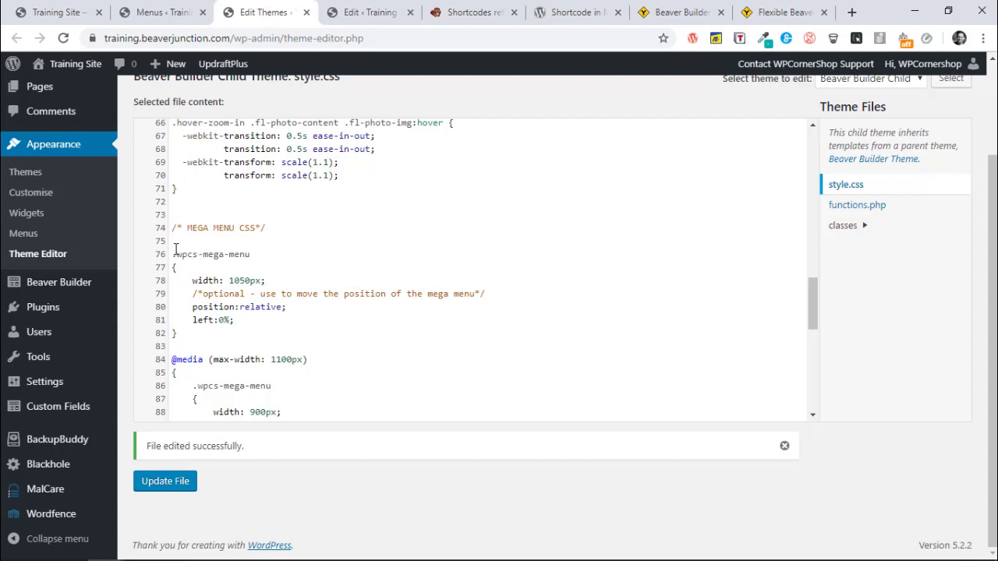
{"action": "double_click", "coordinate": [210, 254]}
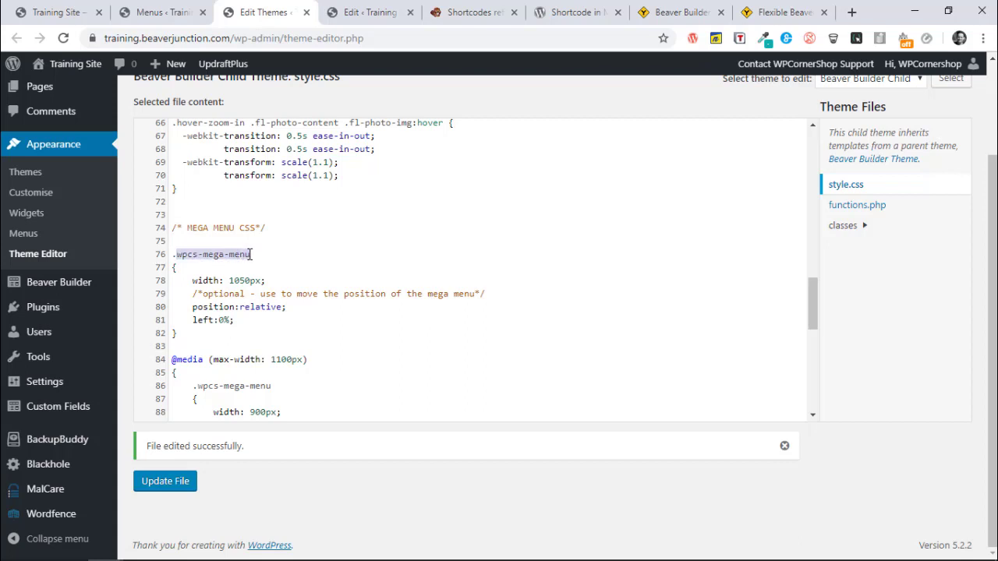
{"action": "left_click", "coordinate": [251, 254]}
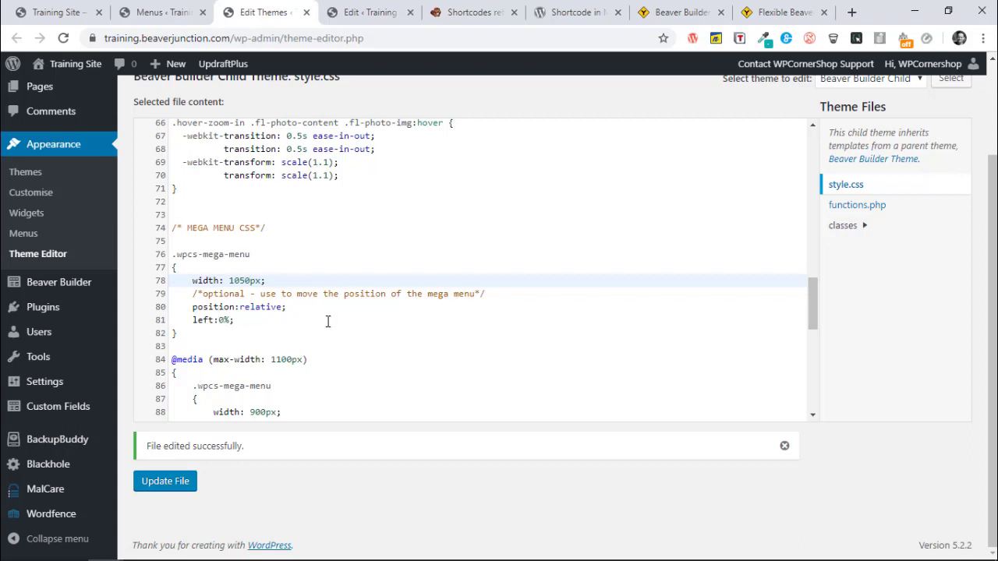
{"action": "left_click", "coordinate": [55, 13]}
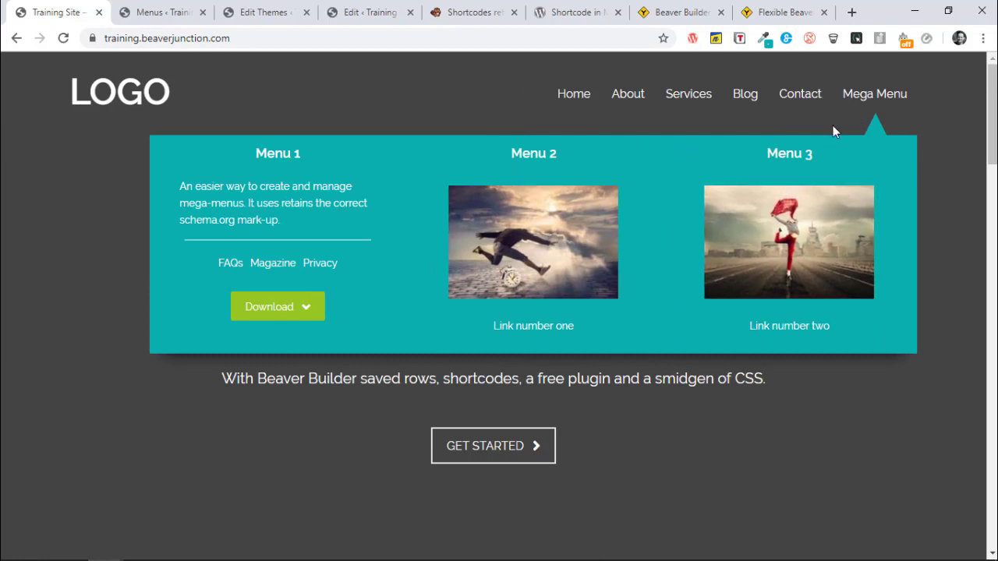
{"action": "mouse_move", "coordinate": [626, 93]}
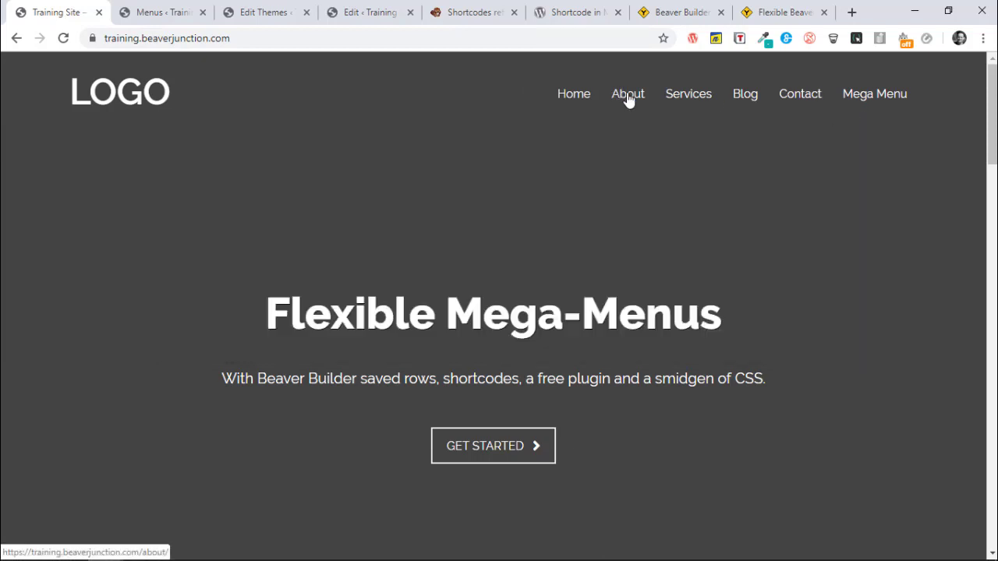
{"action": "mouse_move", "coordinate": [678, 116]}
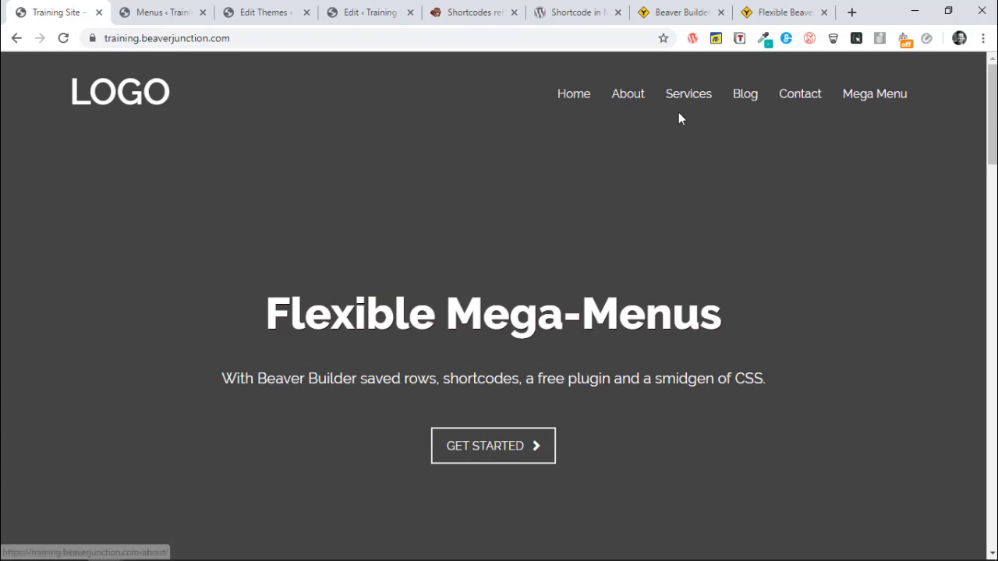
{"action": "mouse_move", "coordinate": [770, 173]}
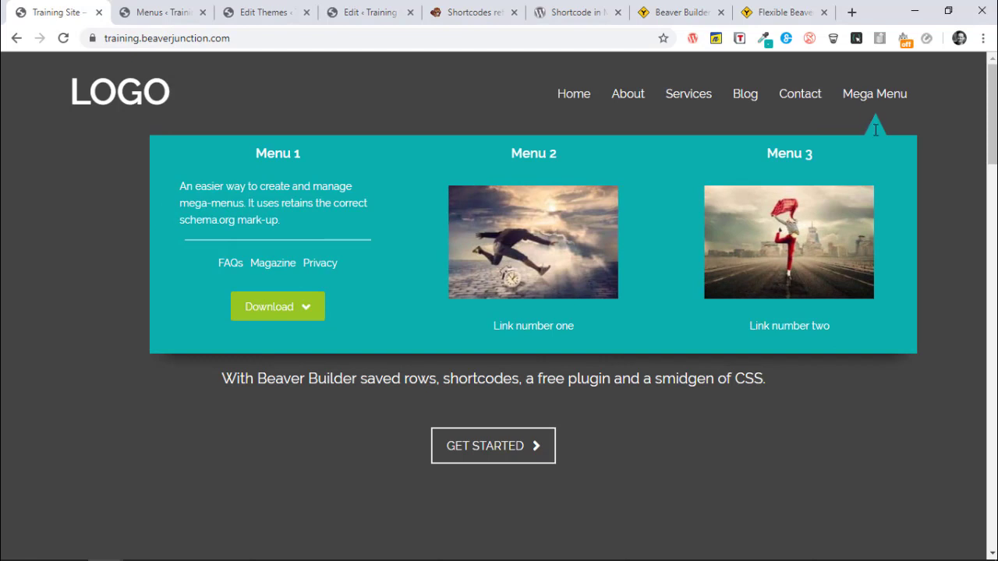
{"action": "mouse_move", "coordinate": [867, 146]}
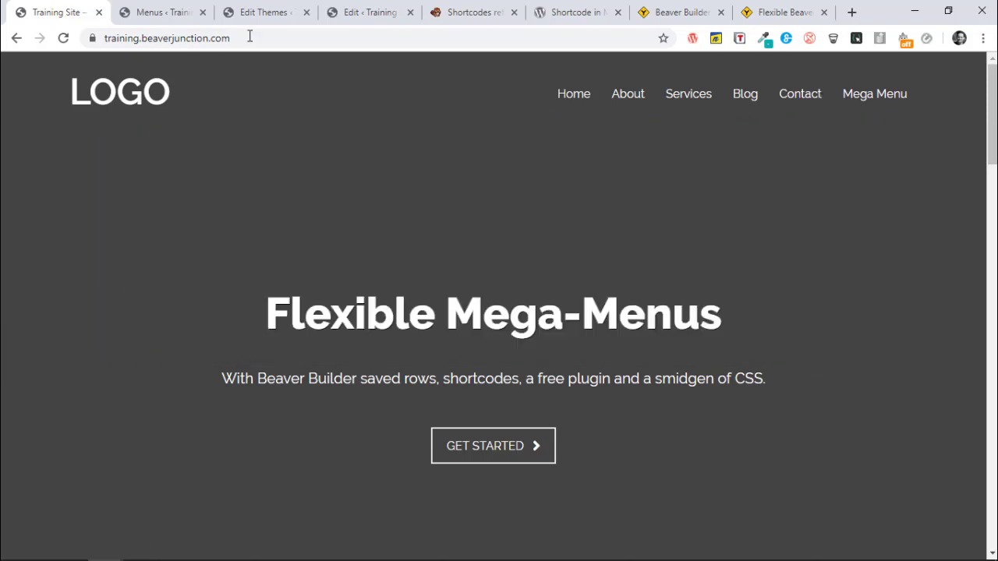
{"action": "left_click", "coordinate": [265, 12]}
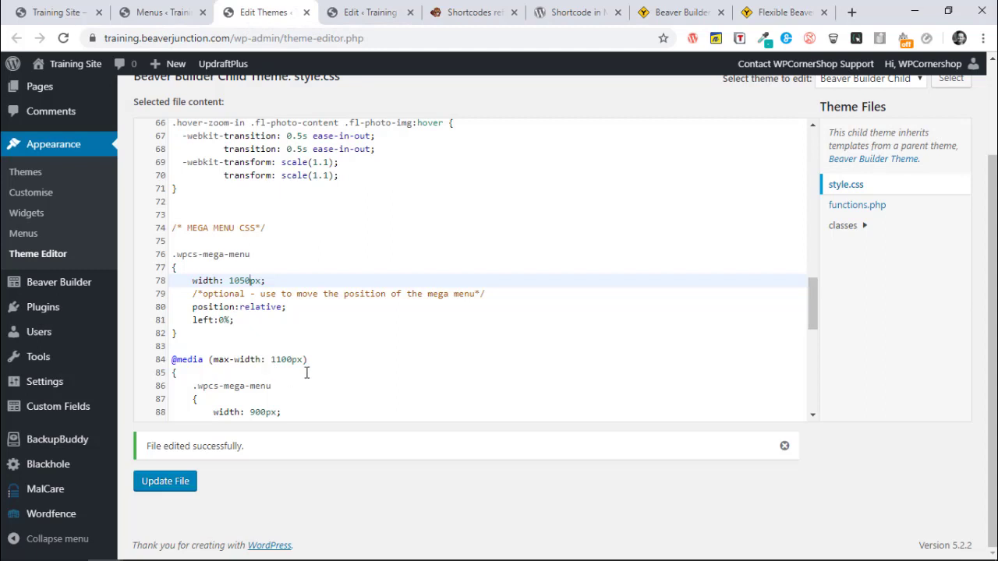
{"action": "mouse_move", "coordinate": [270, 368]}
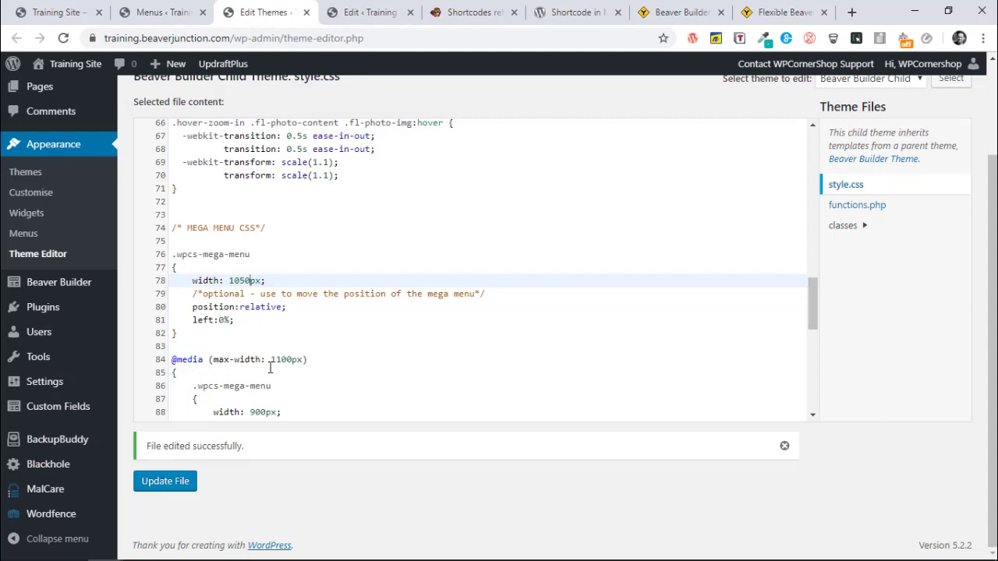
{"action": "scroll", "scroll_direction": "down", "scroll_amount": 3}
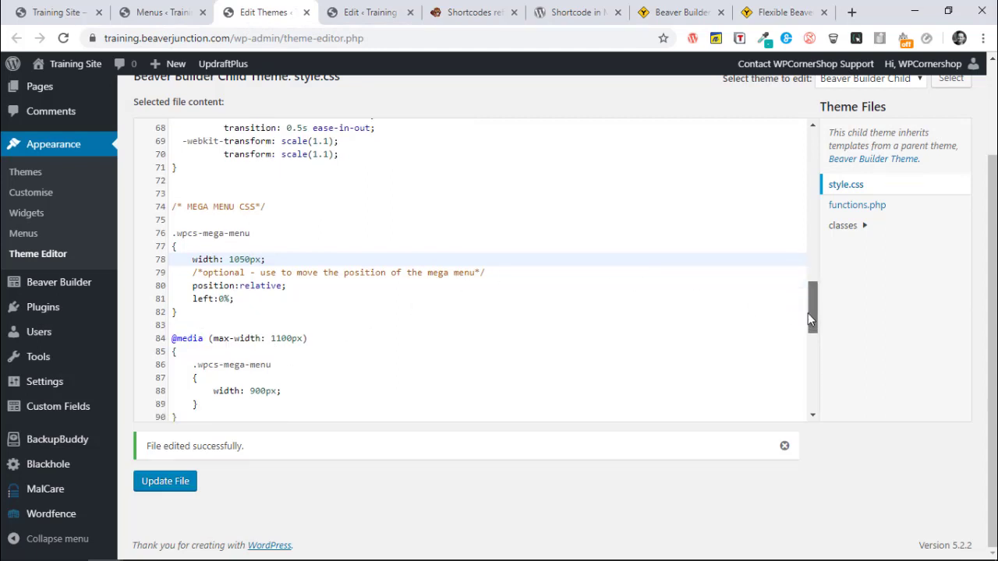
{"action": "scroll", "scroll_direction": "down", "scroll_amount": 3}
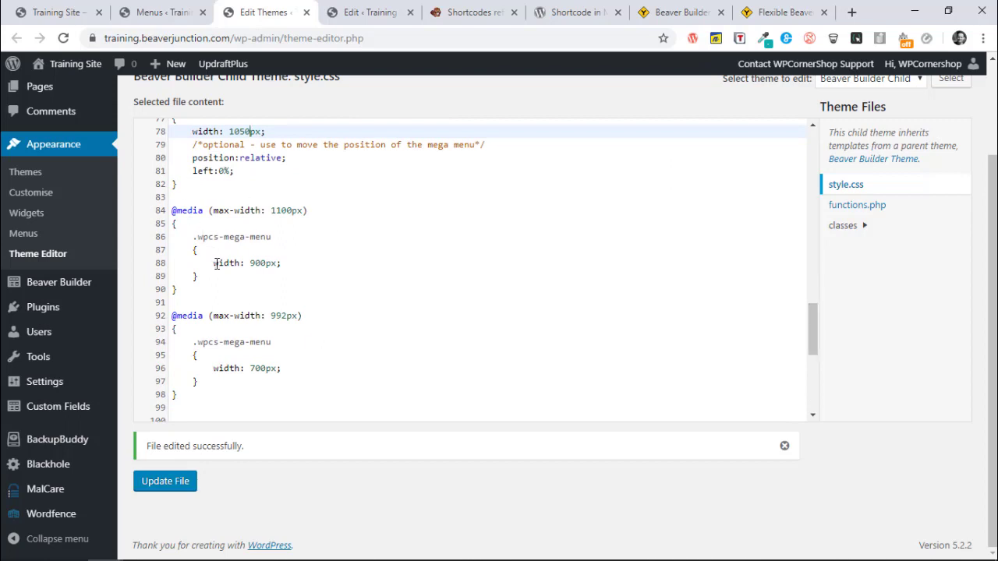
{"action": "mouse_move", "coordinate": [384, 240]}
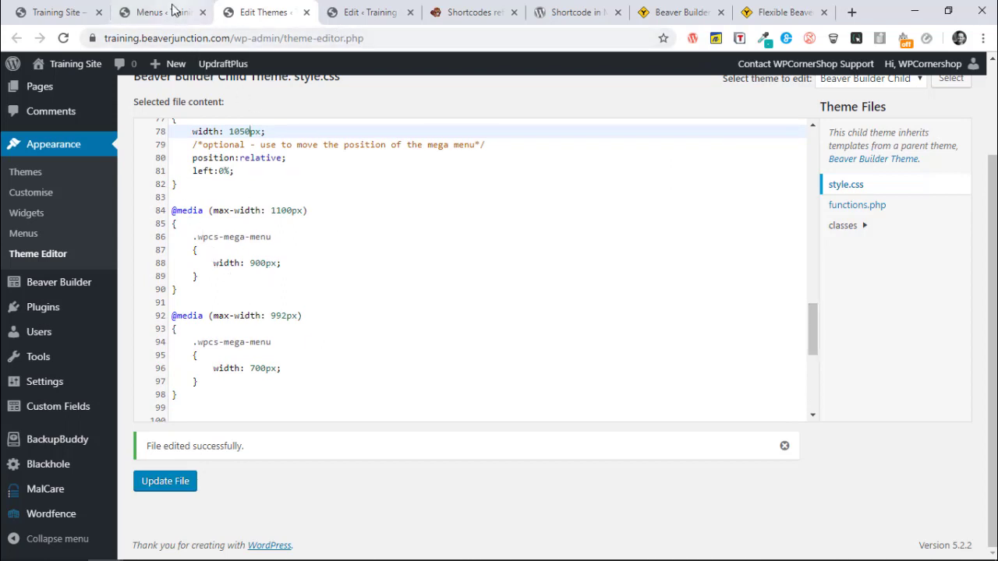
{"action": "left_click", "coordinate": [54, 13]}
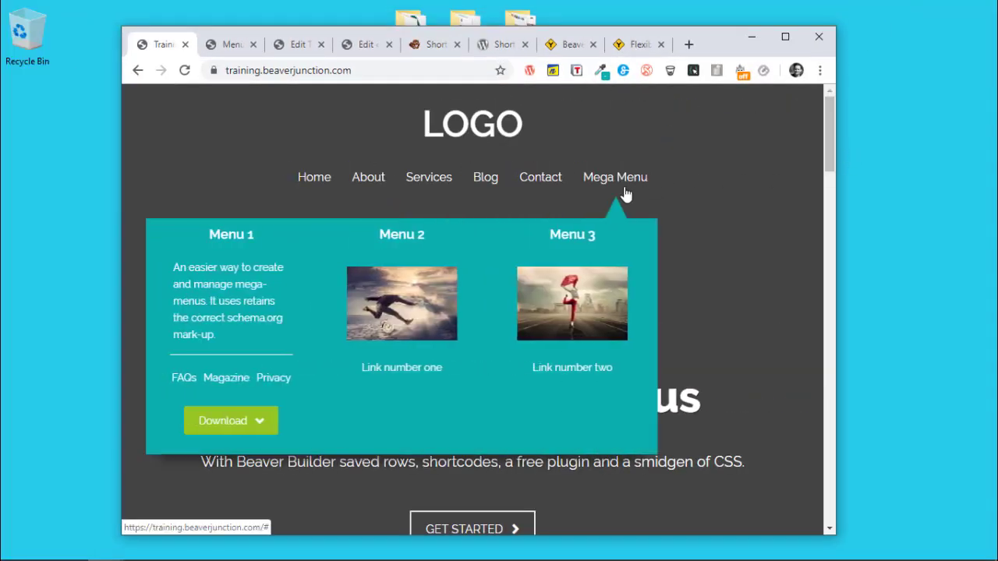
{"action": "mouse_move", "coordinate": [839, 303]}
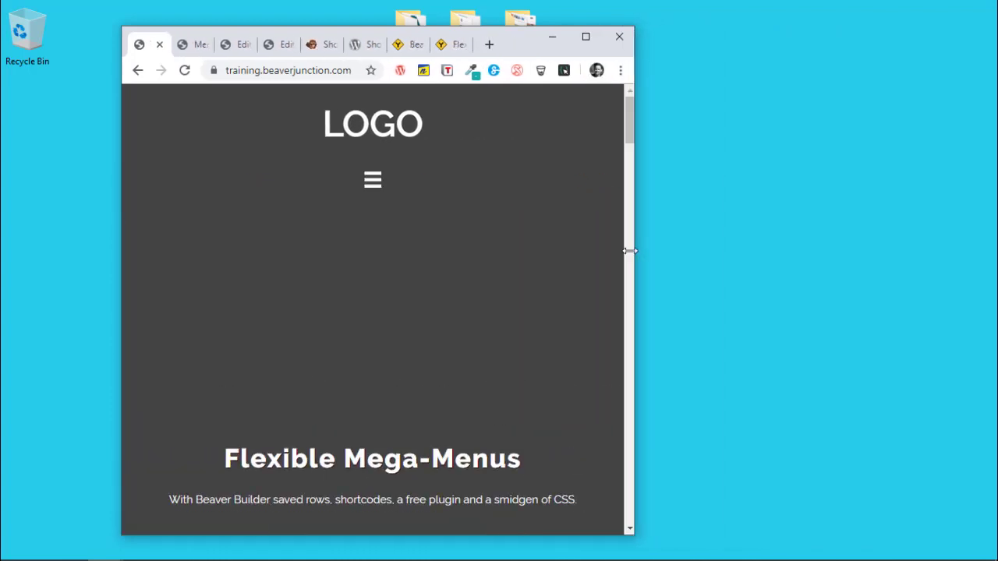
{"action": "left_click", "coordinate": [372, 180]}
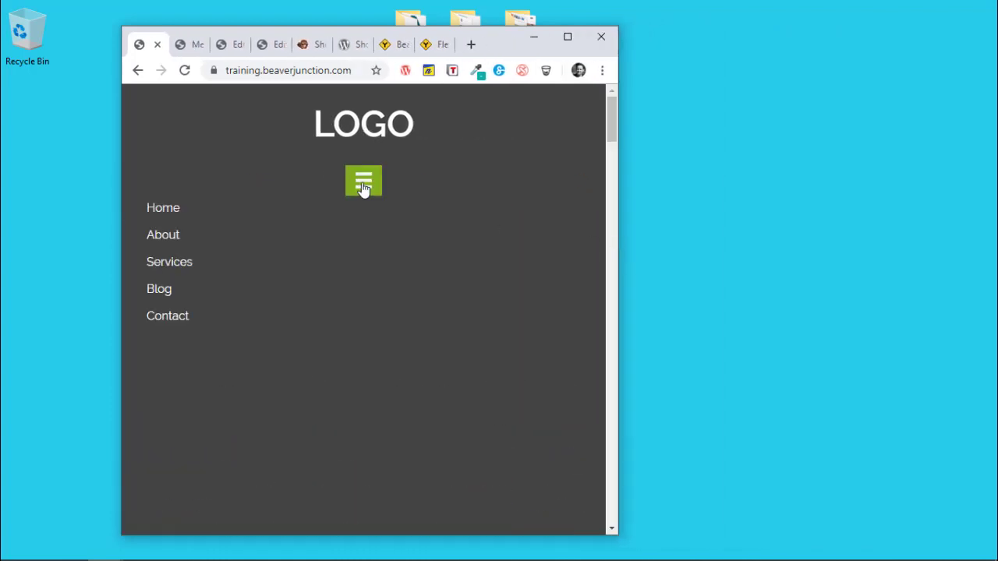
{"action": "left_click", "coordinate": [362, 181]}
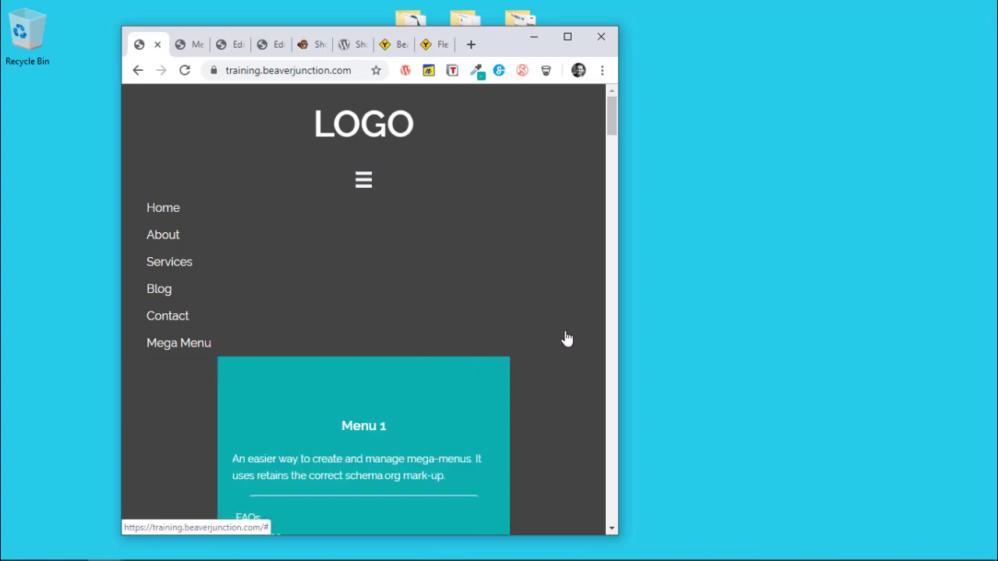
{"action": "scroll", "scroll_direction": "down", "scroll_amount": 3}
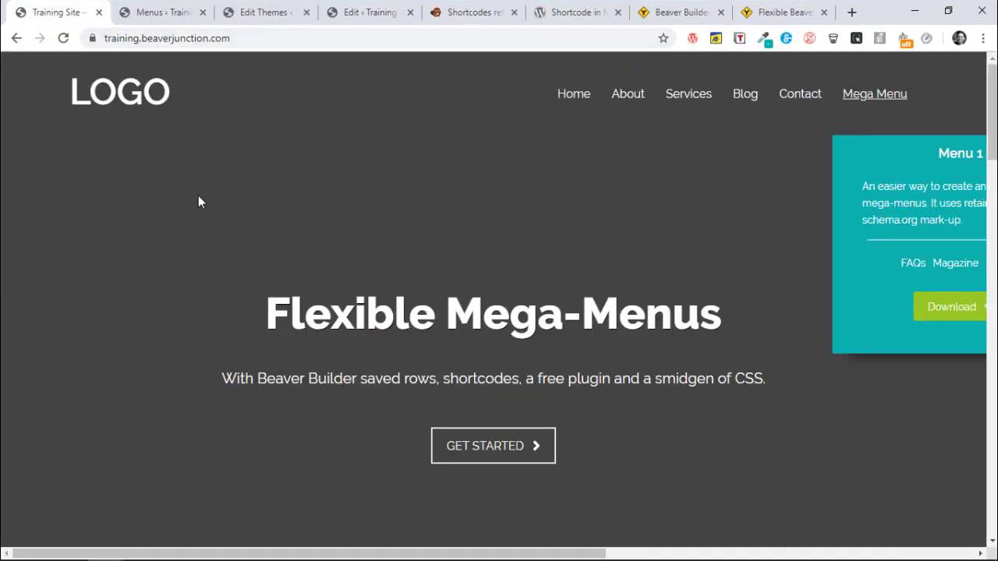
{"action": "mouse_move", "coordinate": [65, 94]}
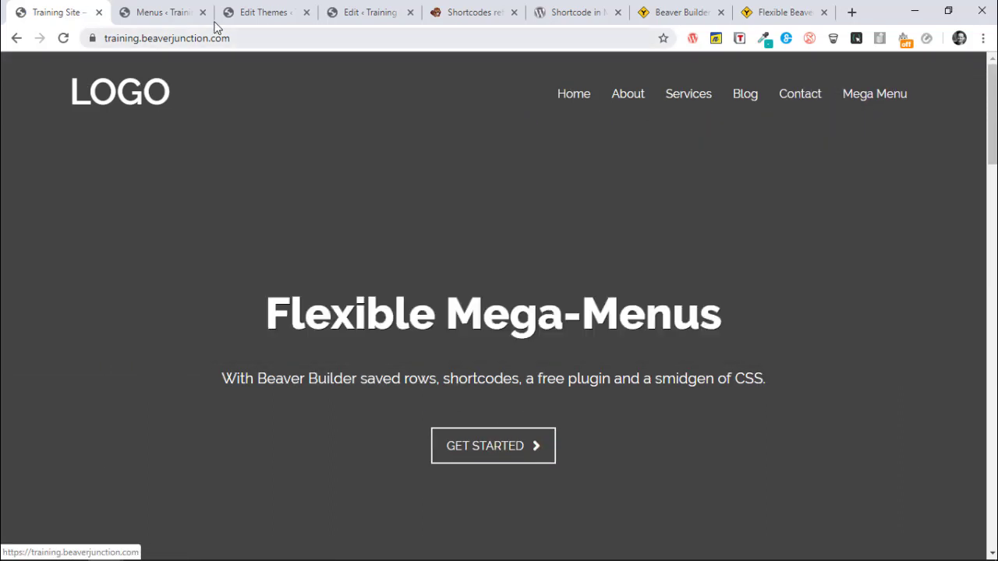
Reach the child theme's style.css at the .mega-shortcode .sub-menu rule clearing shadow and background.
{"action": "left_click", "coordinate": [156, 13]}
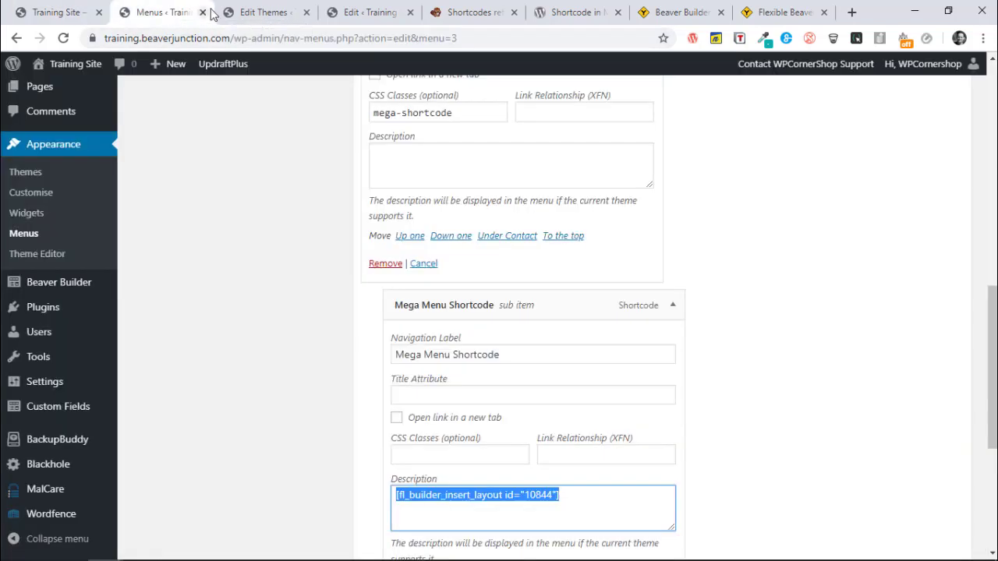
{"action": "left_click", "coordinate": [265, 12]}
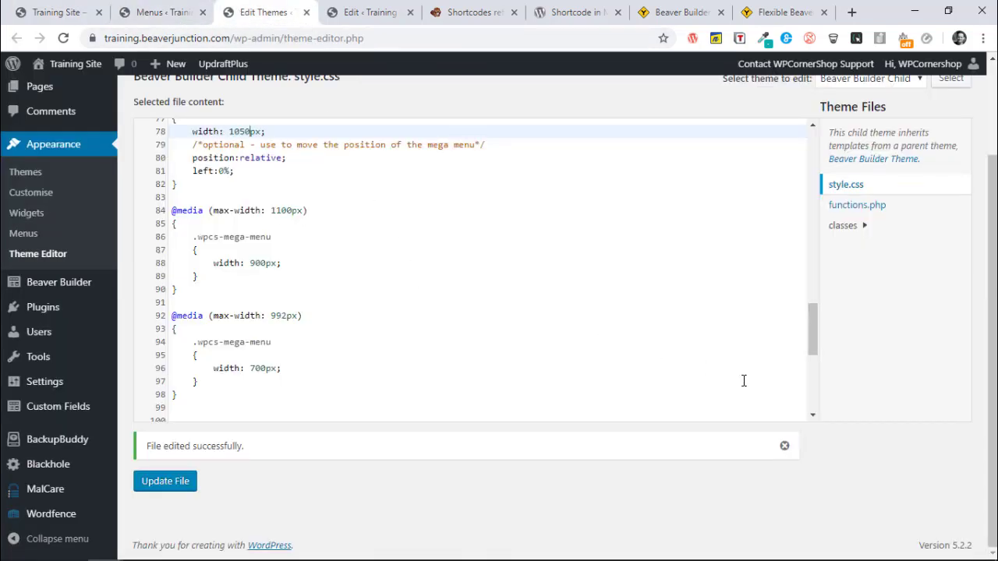
{"action": "scroll", "scroll_direction": "down", "scroll_amount": 3}
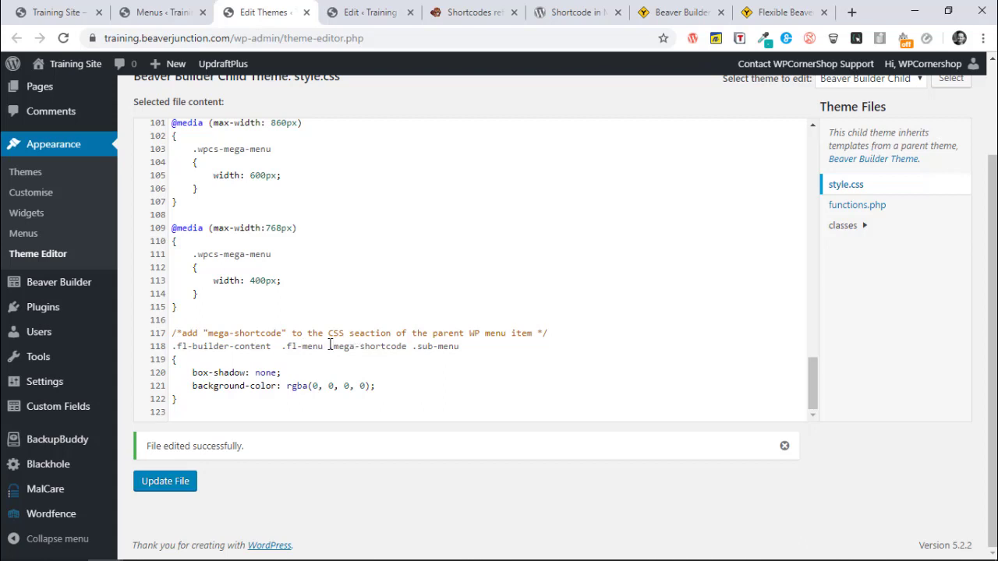
{"action": "mouse_move", "coordinate": [341, 346]}
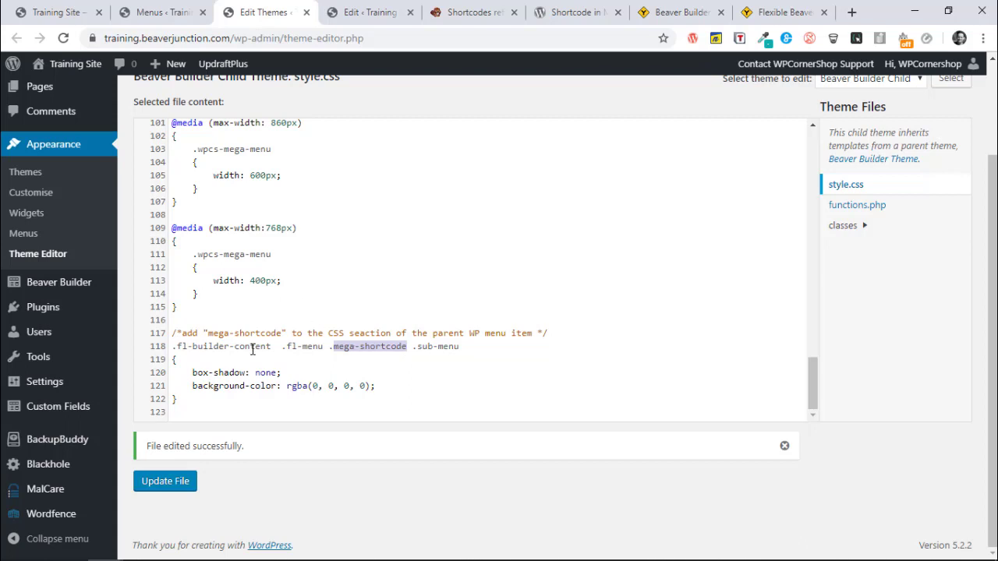
{"action": "mouse_move", "coordinate": [246, 365]}
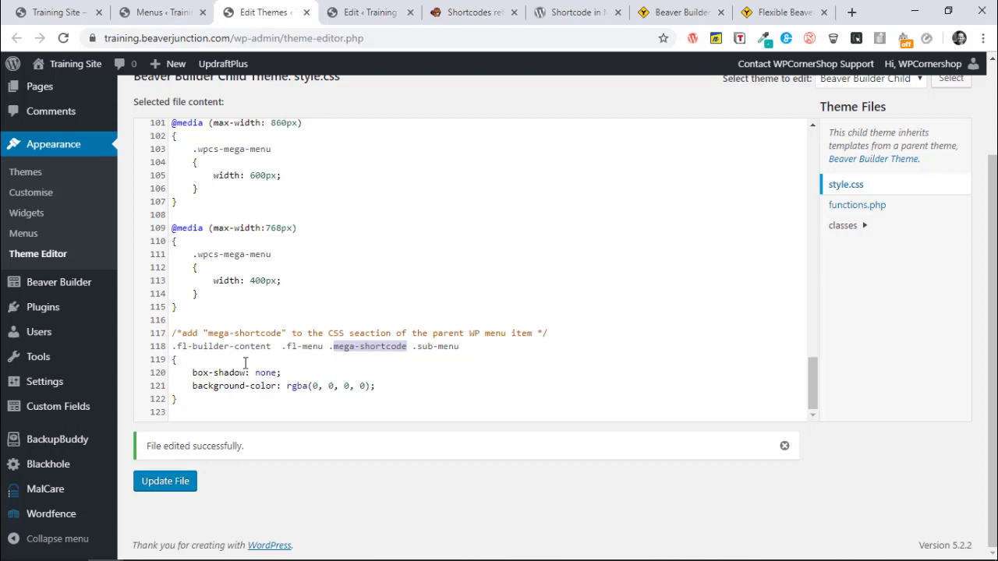
{"action": "mouse_move", "coordinate": [222, 371]}
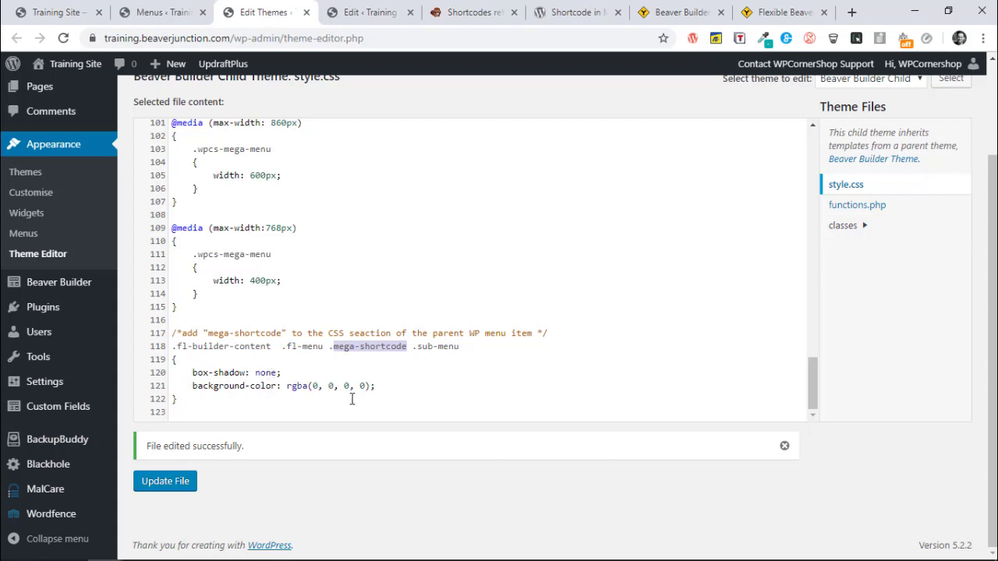
{"action": "mouse_move", "coordinate": [365, 373]}
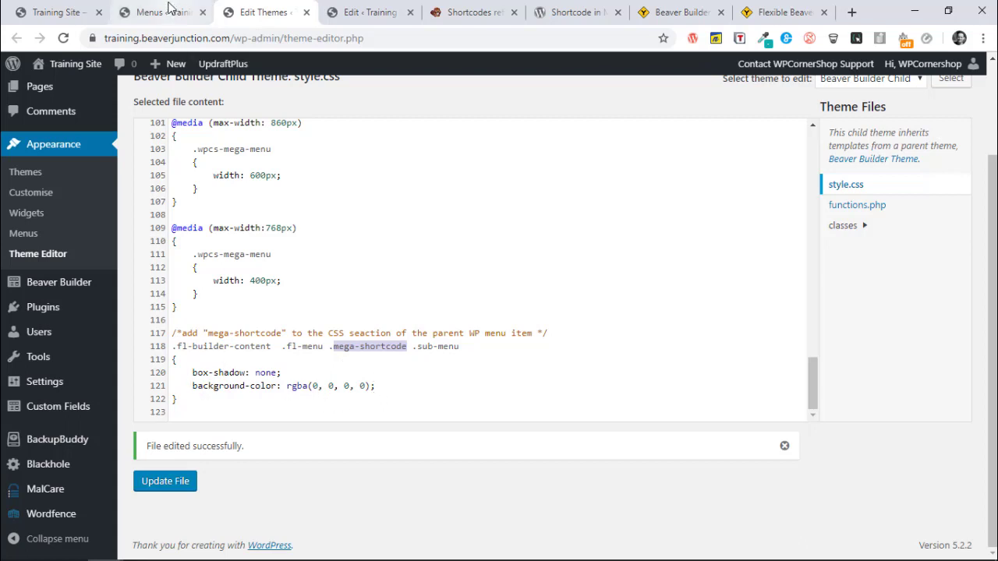
Return to the live training site's home page with its menus closed.
{"action": "left_click", "coordinate": [54, 12]}
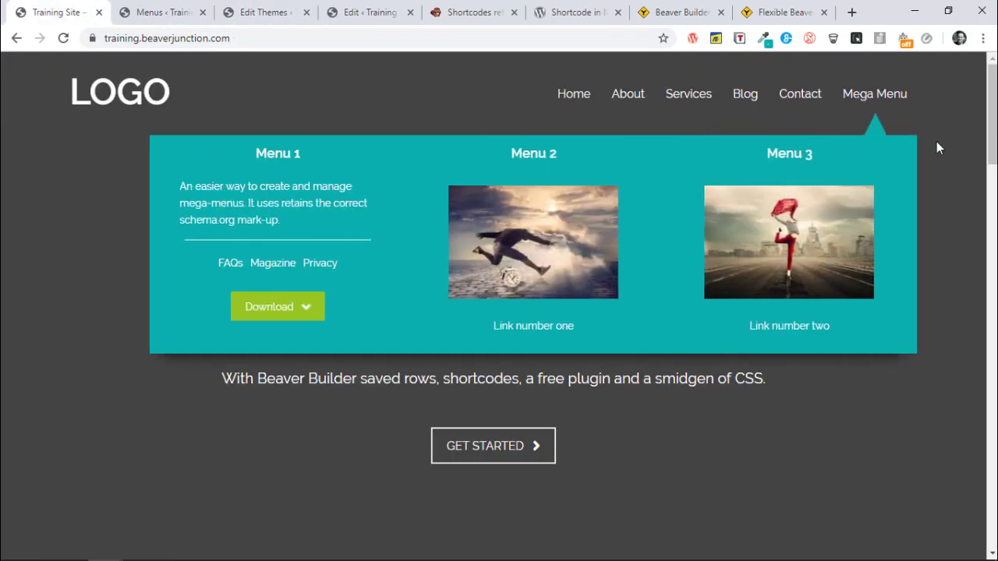
{"action": "mouse_move", "coordinate": [925, 335]}
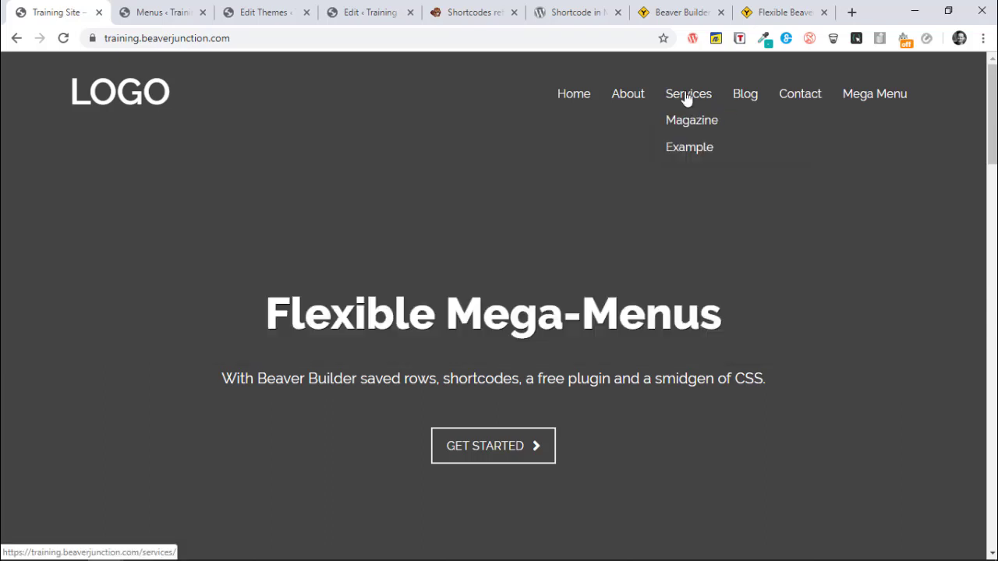
{"action": "mouse_move", "coordinate": [689, 147]}
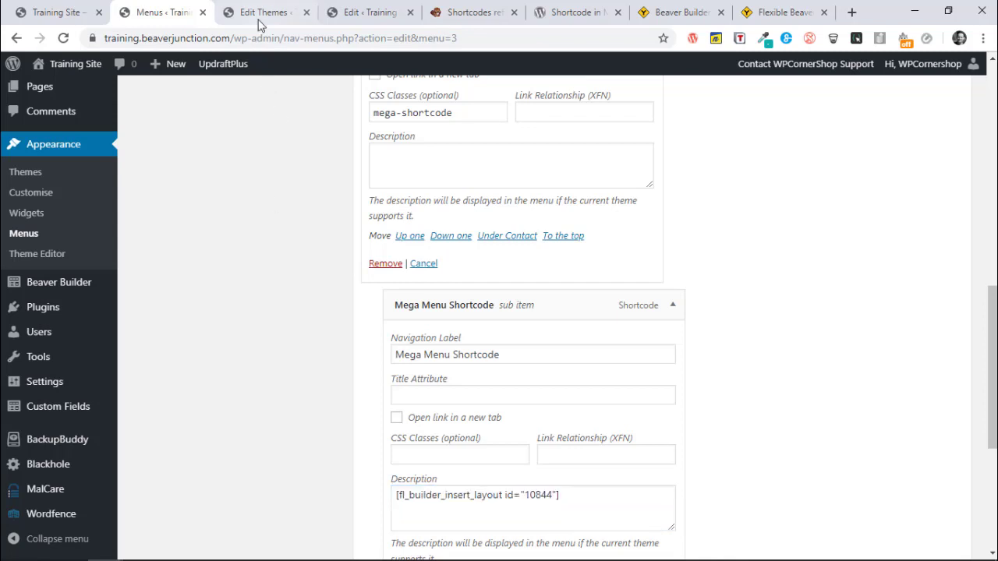
{"action": "left_click", "coordinate": [264, 13]}
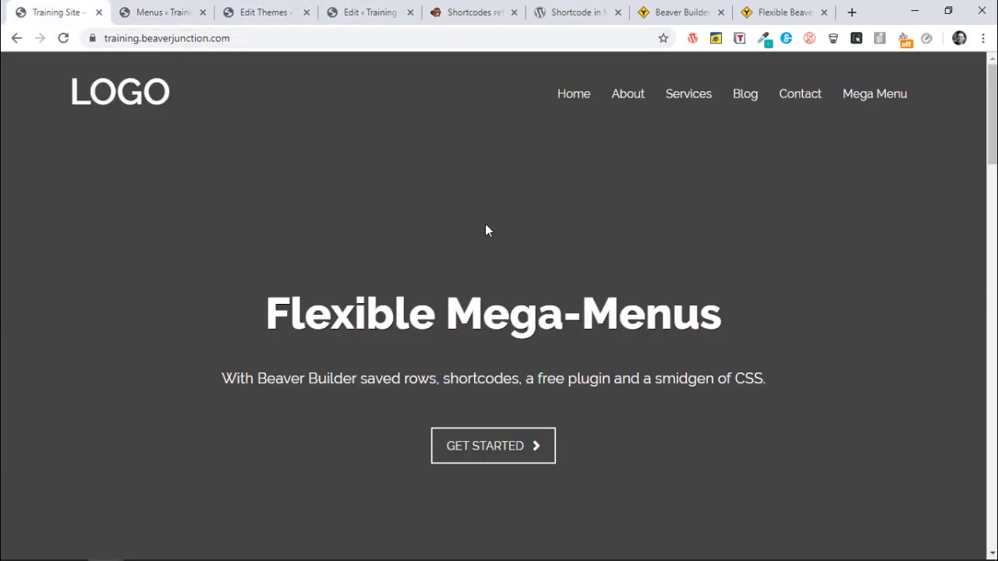
{"action": "mouse_move", "coordinate": [437, 270]}
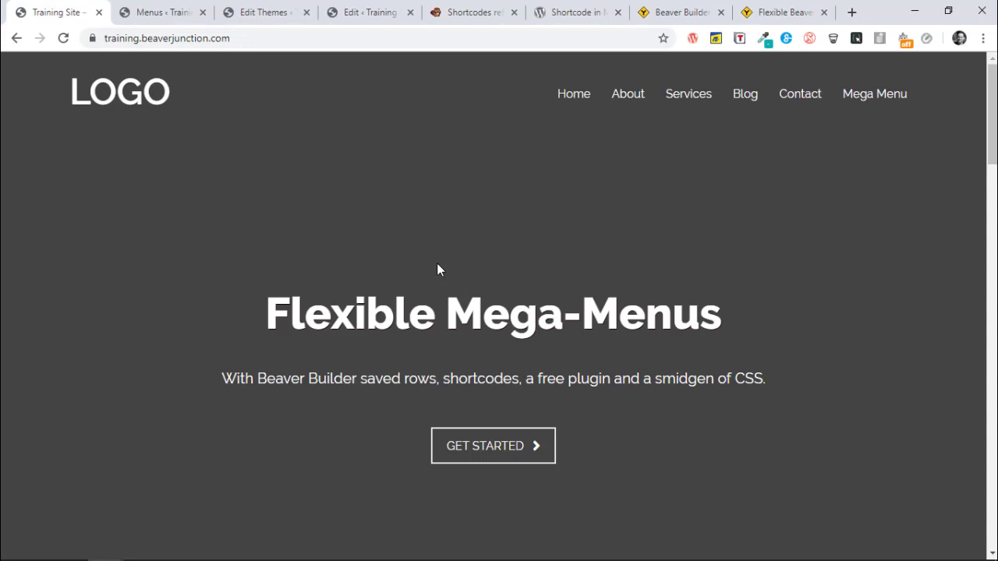